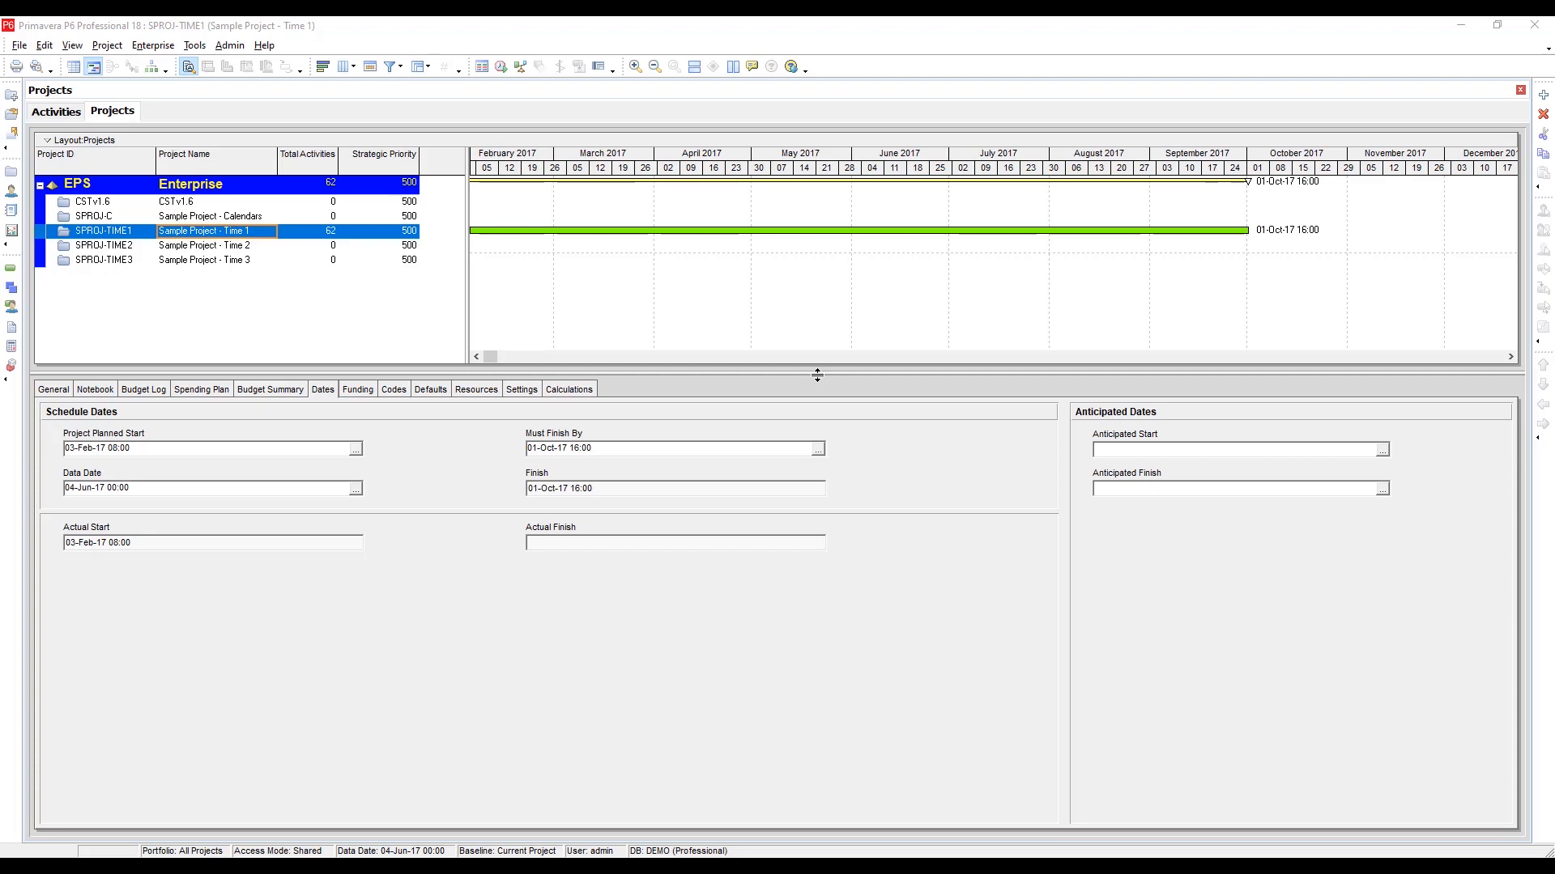
Review User Preferences, then open Sample Project - Time 1 with its activities.
left_click(44, 45)
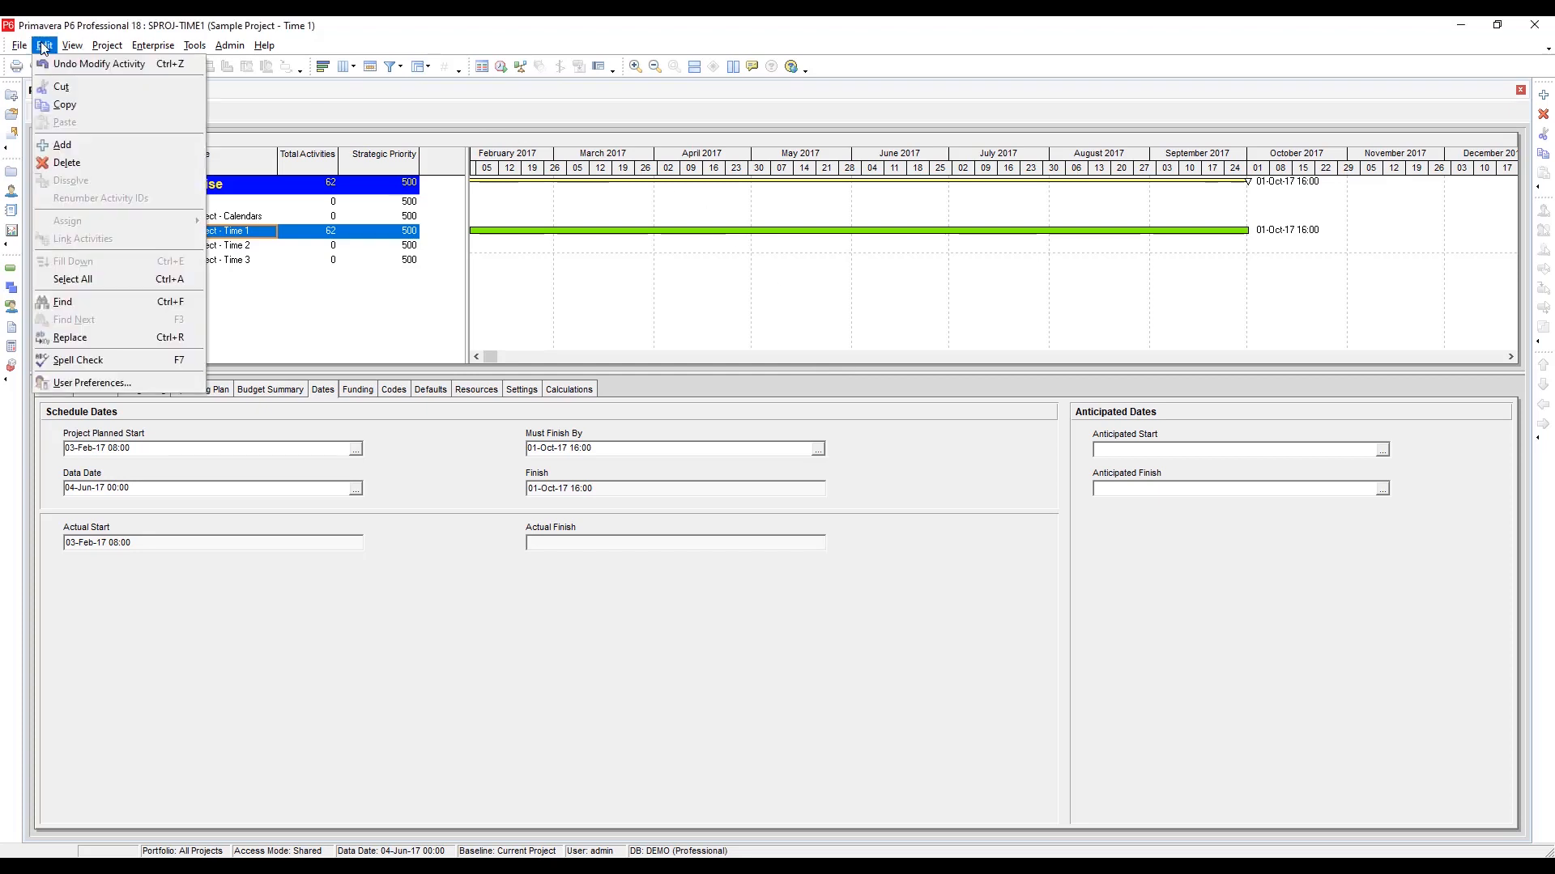
mouse_move(93, 382)
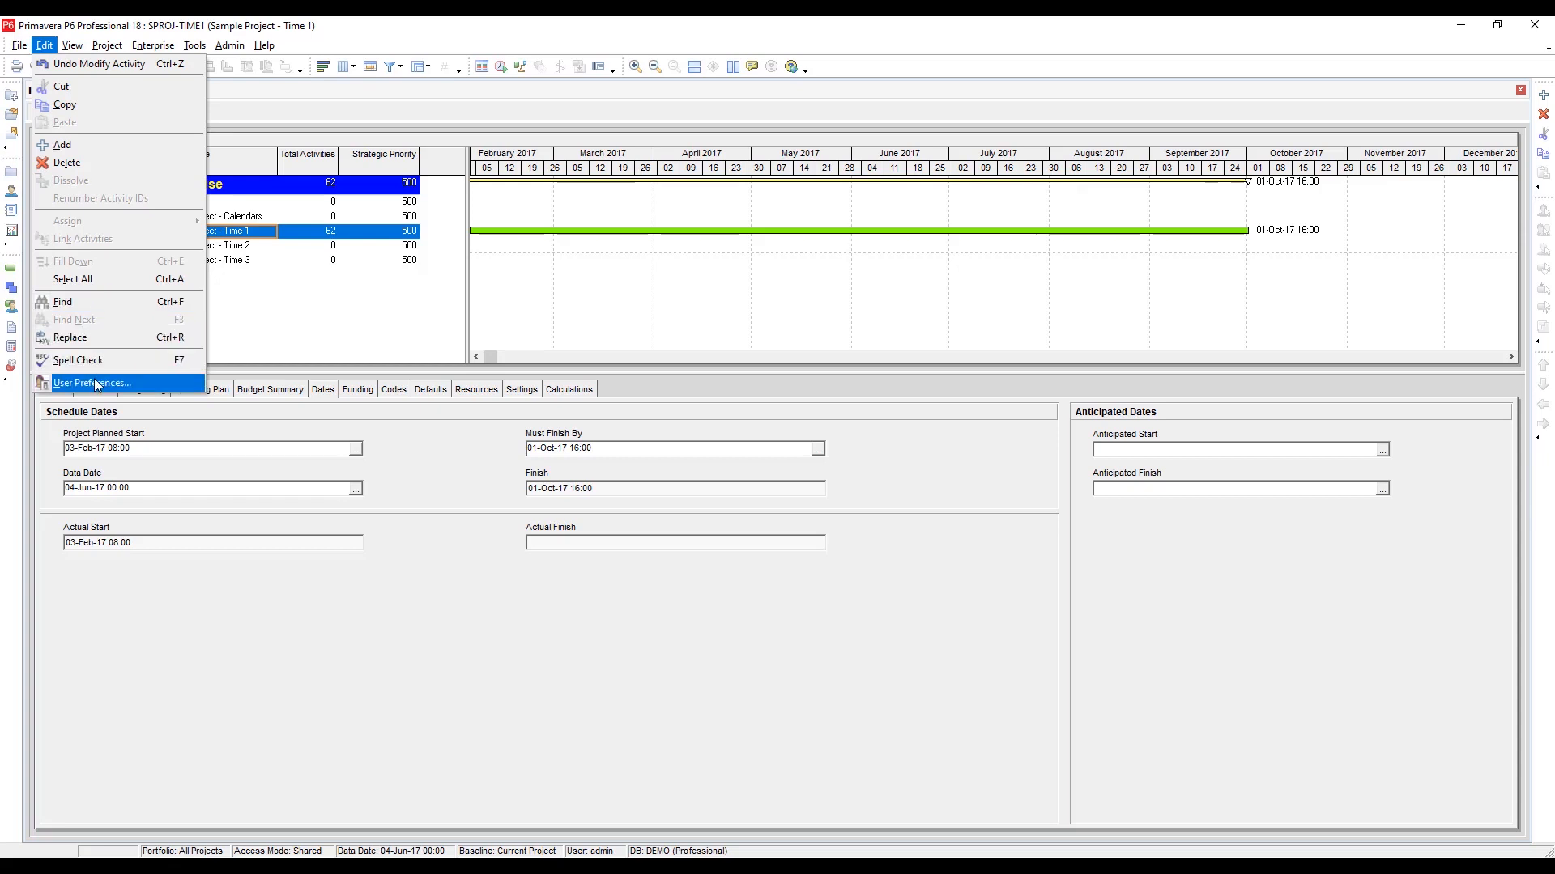
left_click(91, 382)
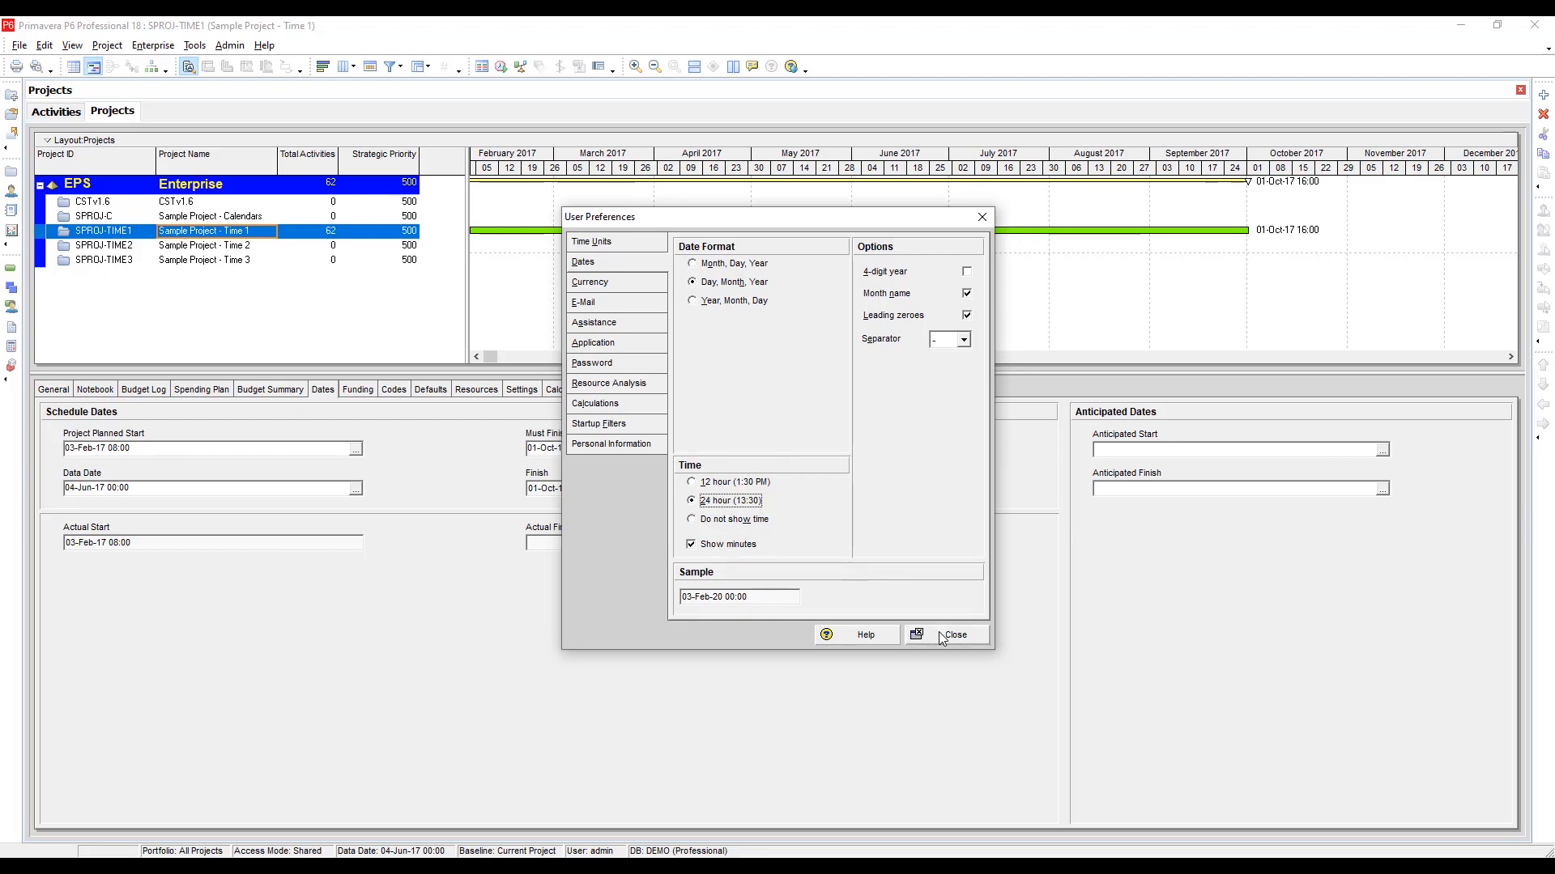
left_click(951, 635)
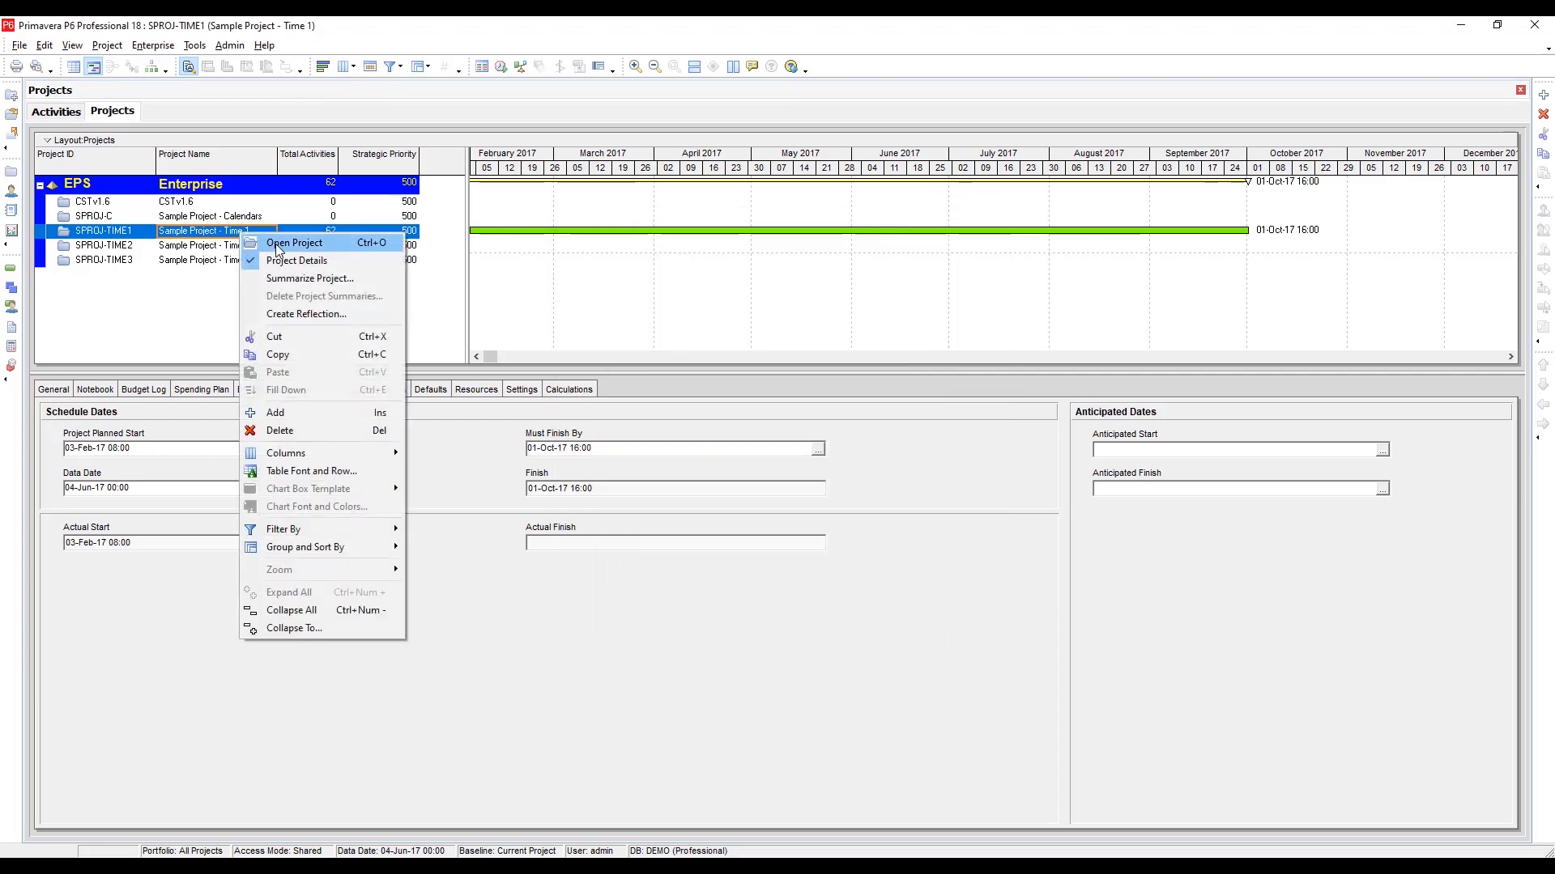
left_click(295, 243)
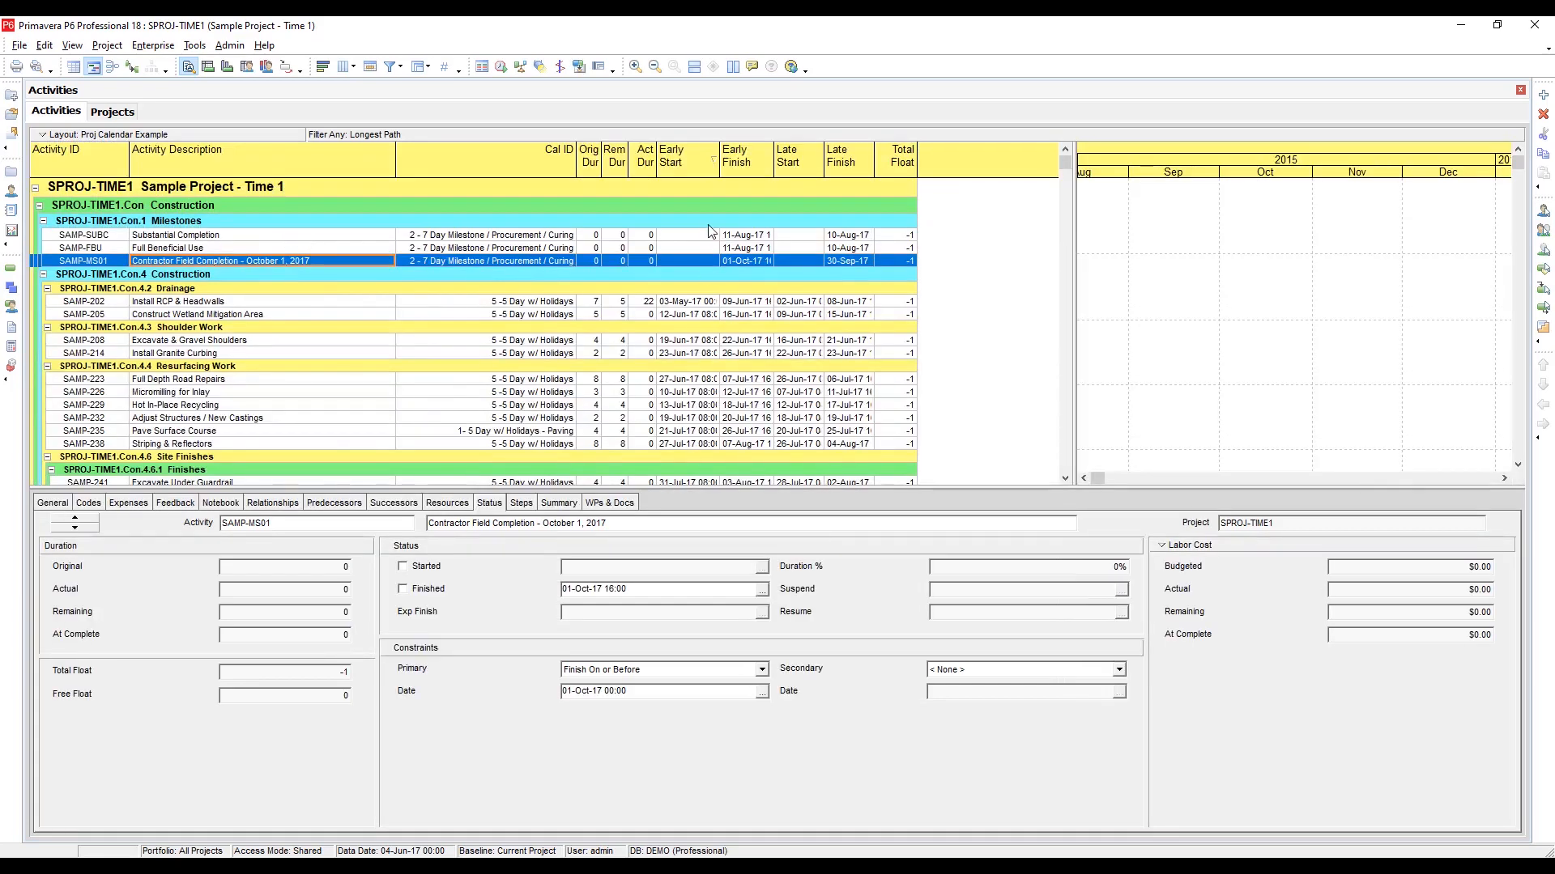
mouse_move(704, 326)
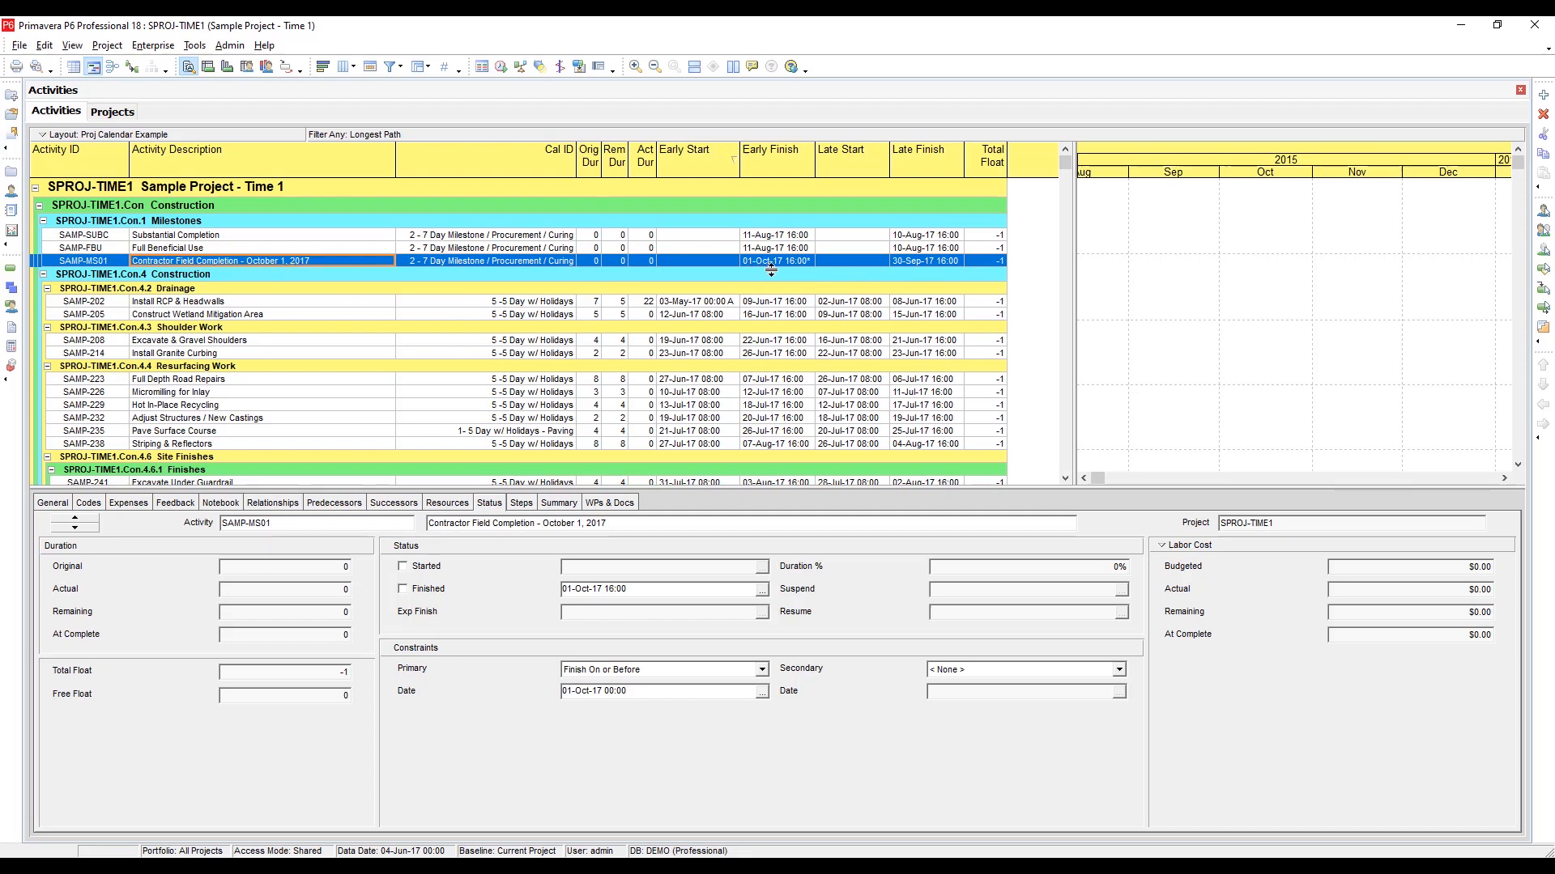
mouse_move(1005, 271)
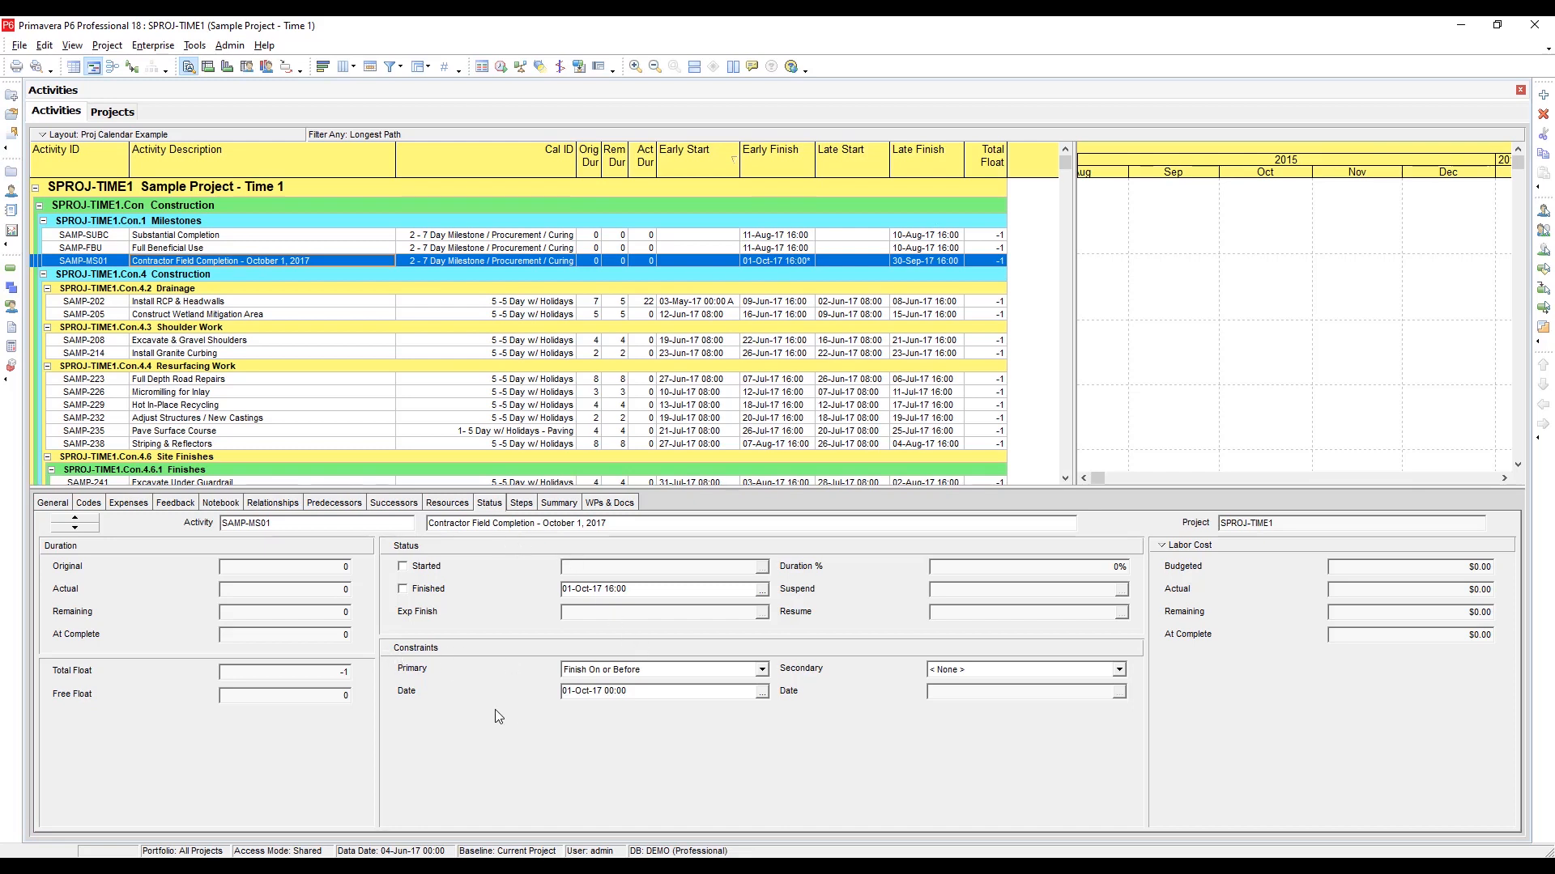
mouse_move(511, 715)
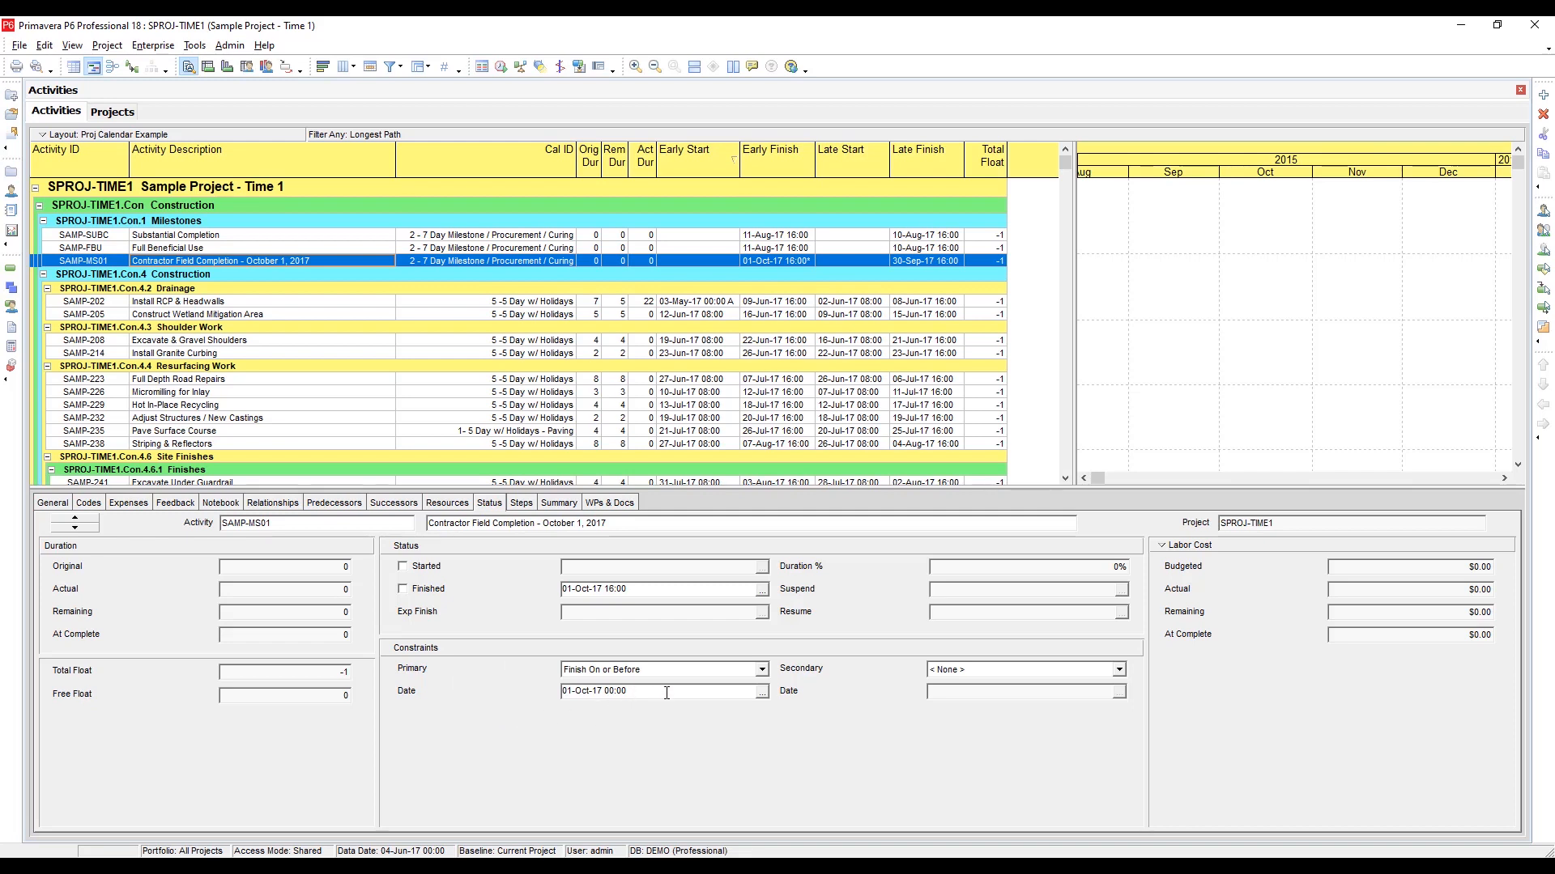
mouse_move(663, 678)
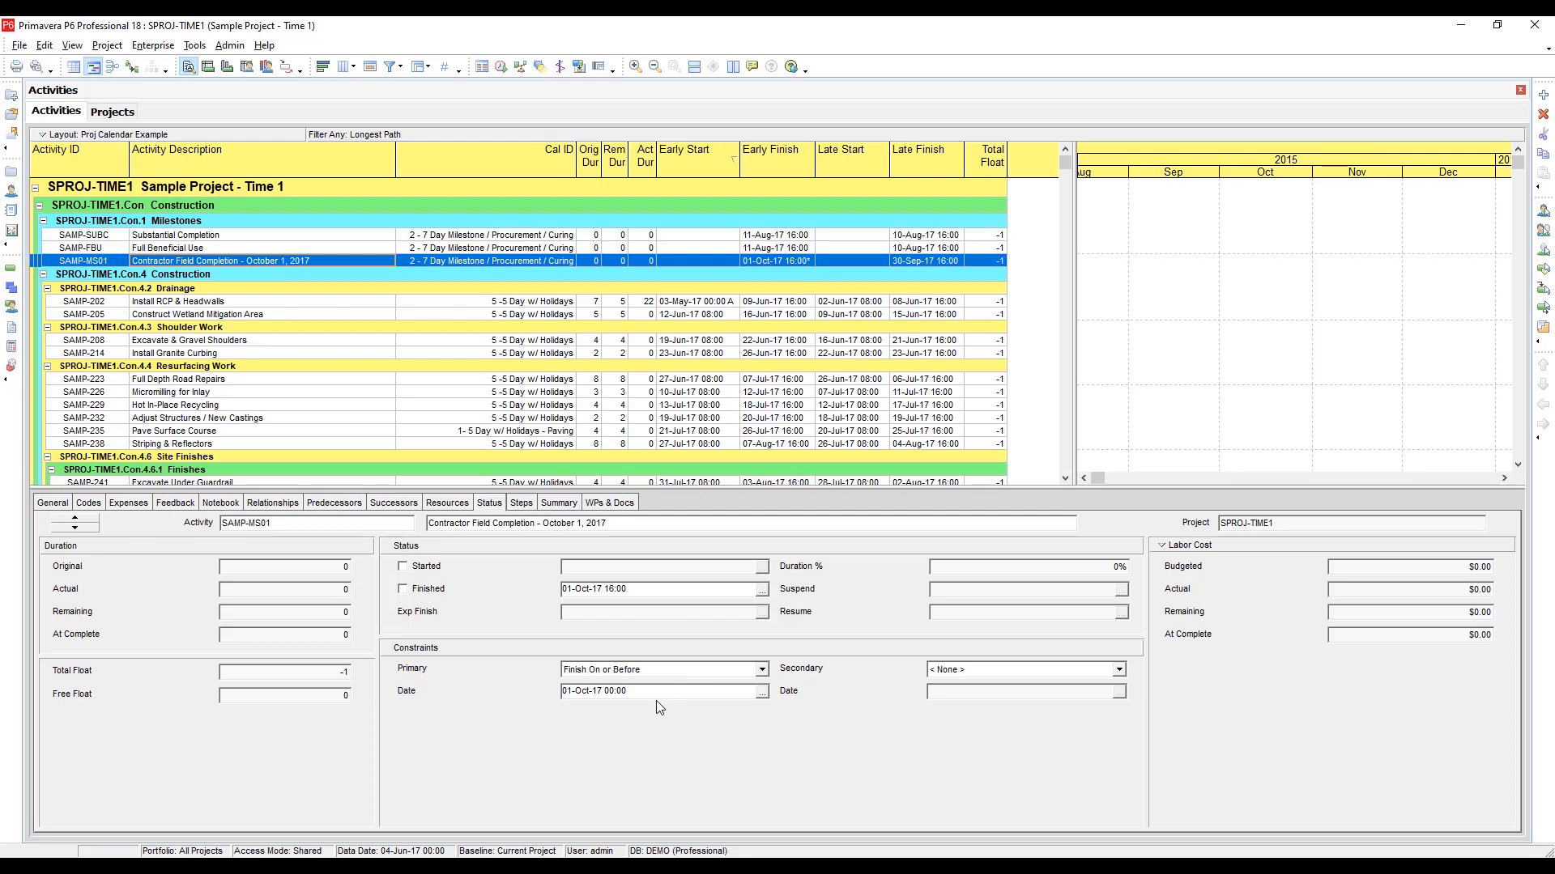
mouse_move(645, 706)
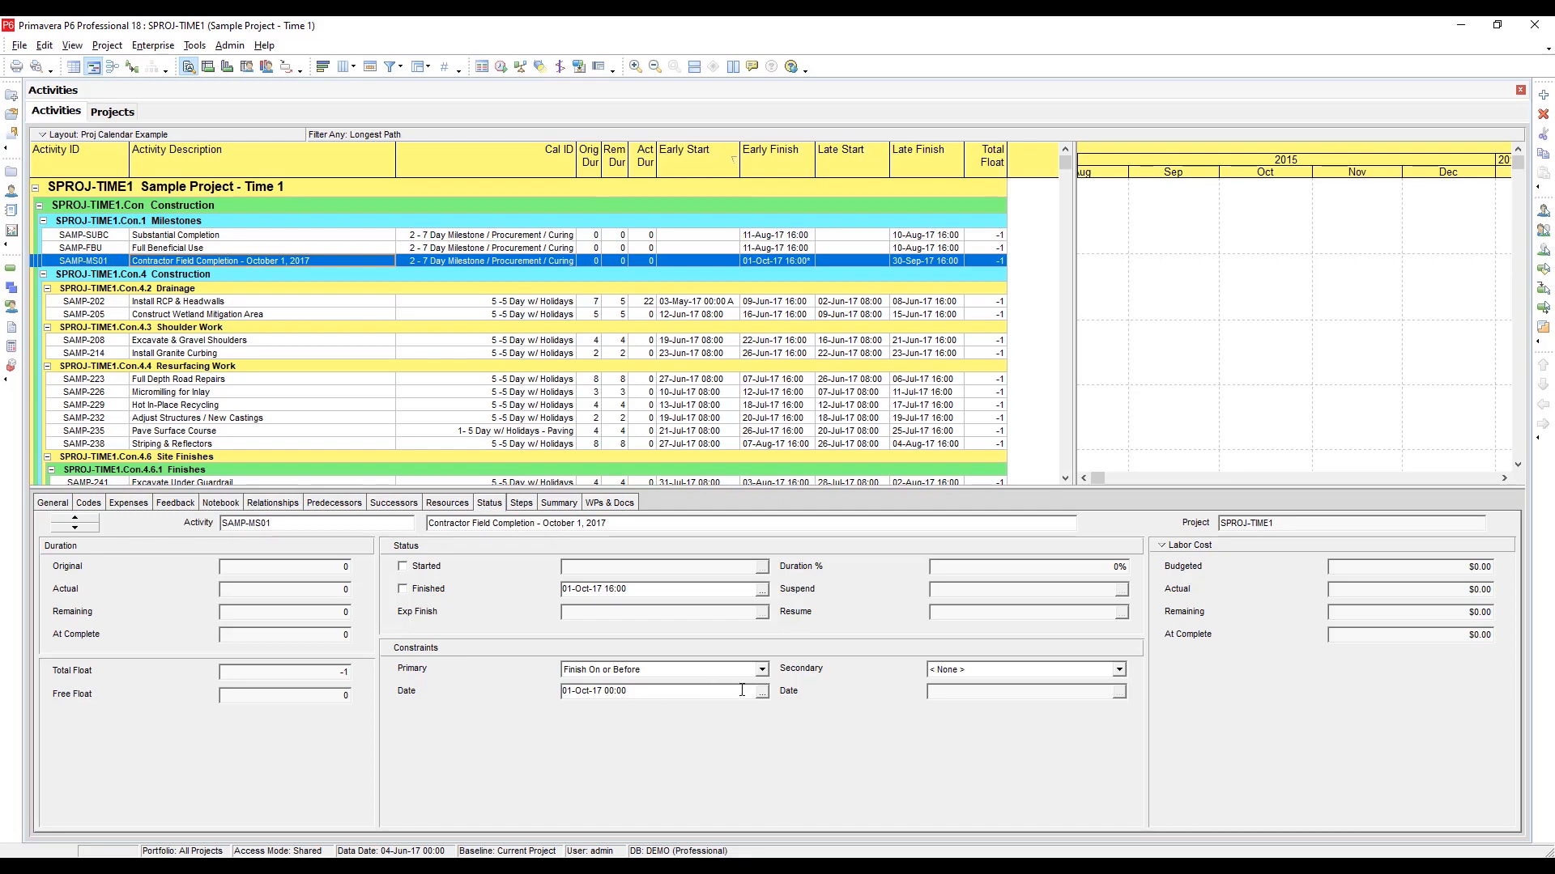
Set the Contractor Field Completion constraint date to 01-Oct-17 17:00.
left_click(761, 692)
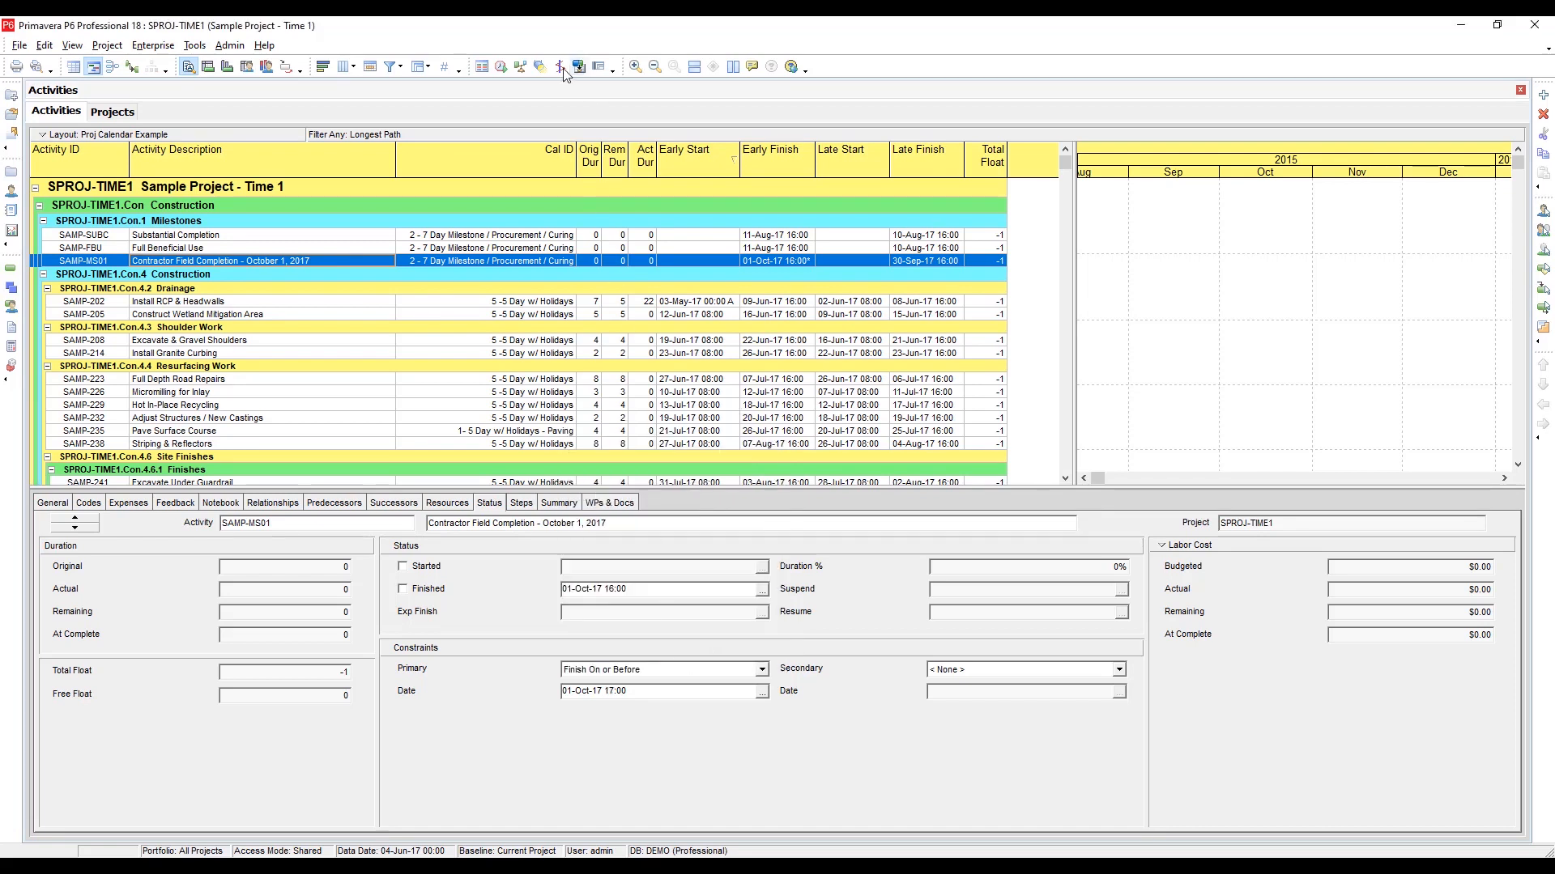
Reschedule the project bringing float to 0, then return to the Projects list.
left_click(540, 65)
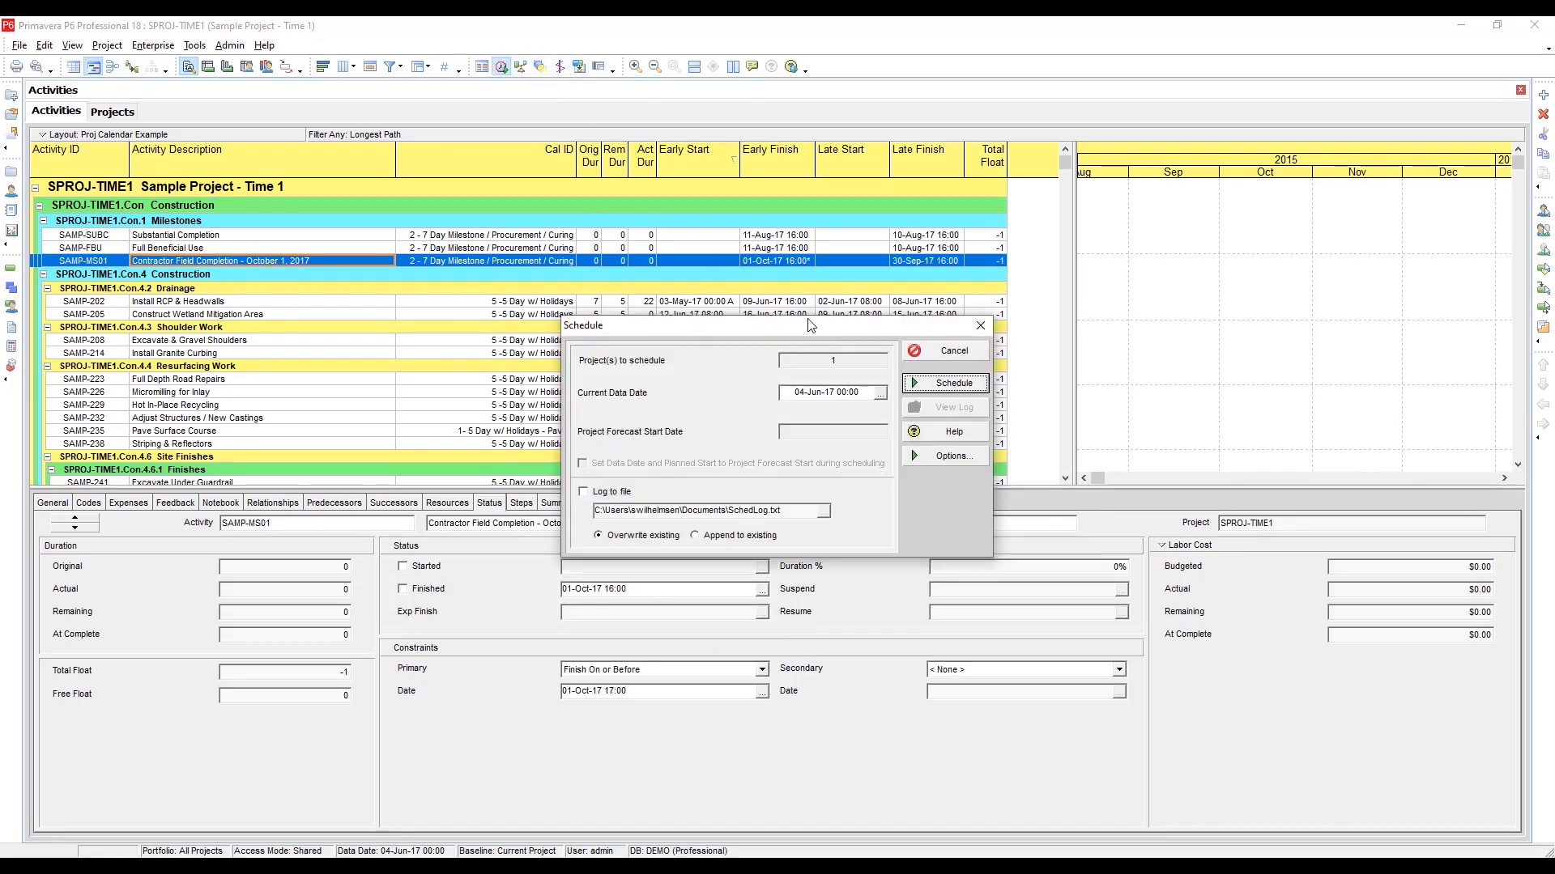
left_click(943, 383)
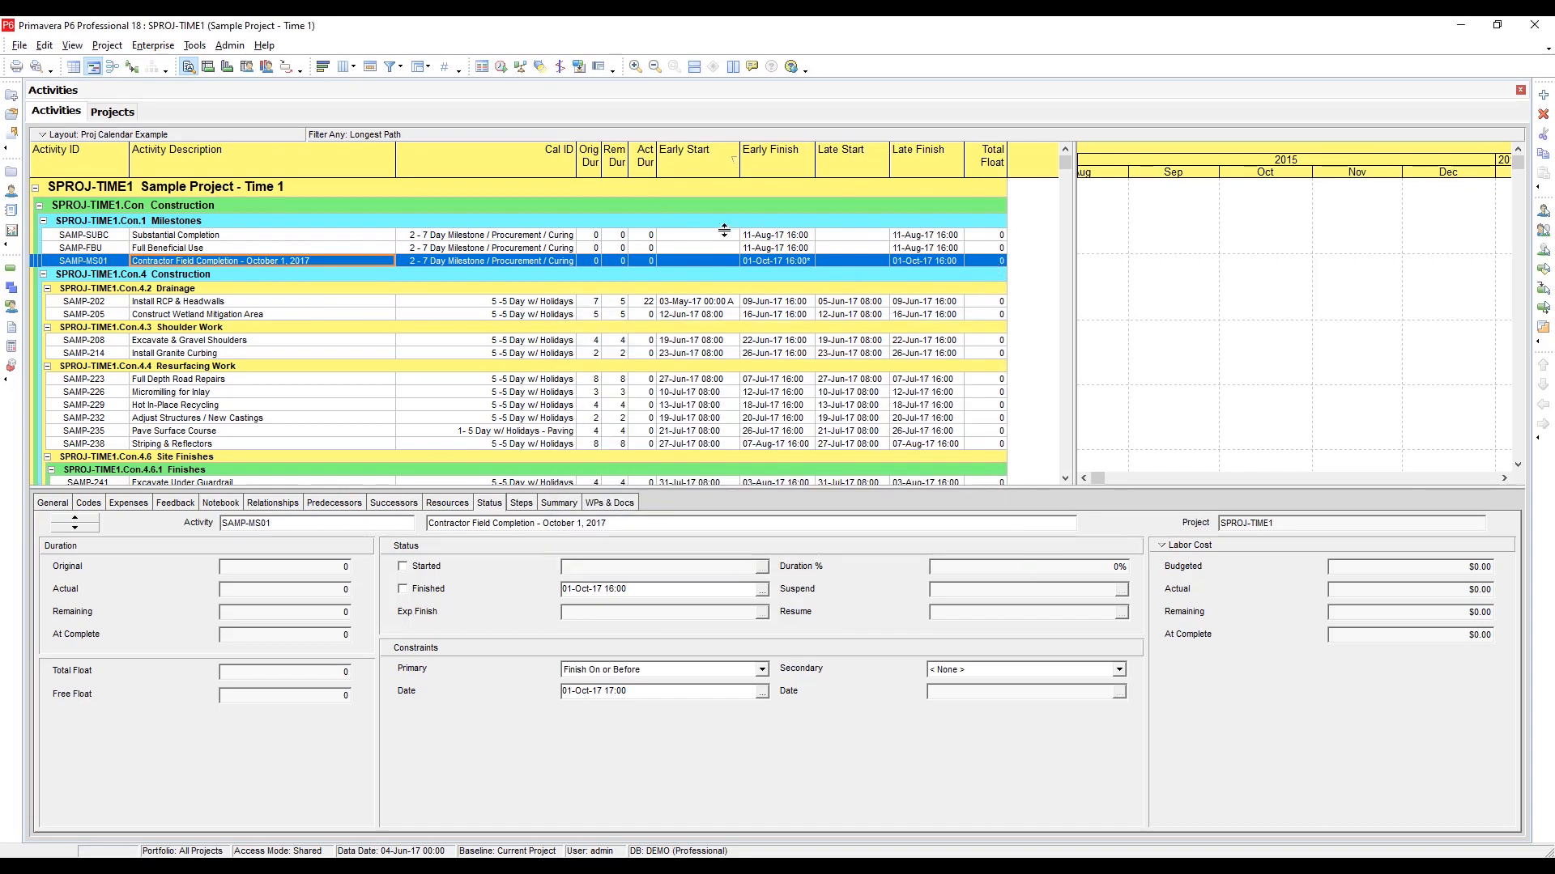
left_click(112, 112)
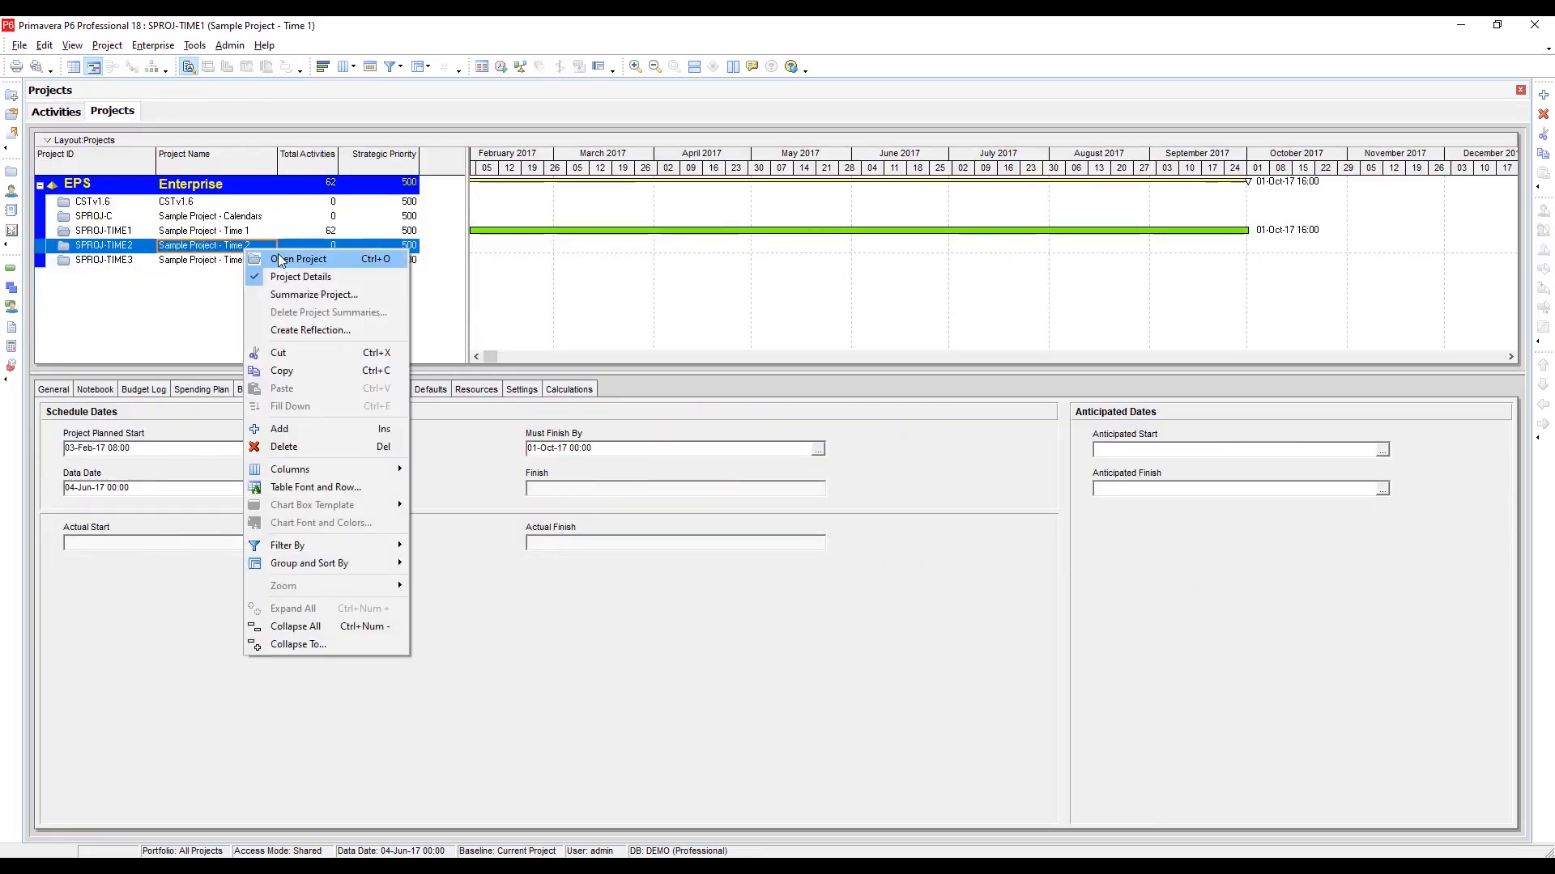
Open Sample Project - Time 2, check SAMP-MS01's 01-Oct-17 23:59 constraint, return to Projects.
left_click(298, 259)
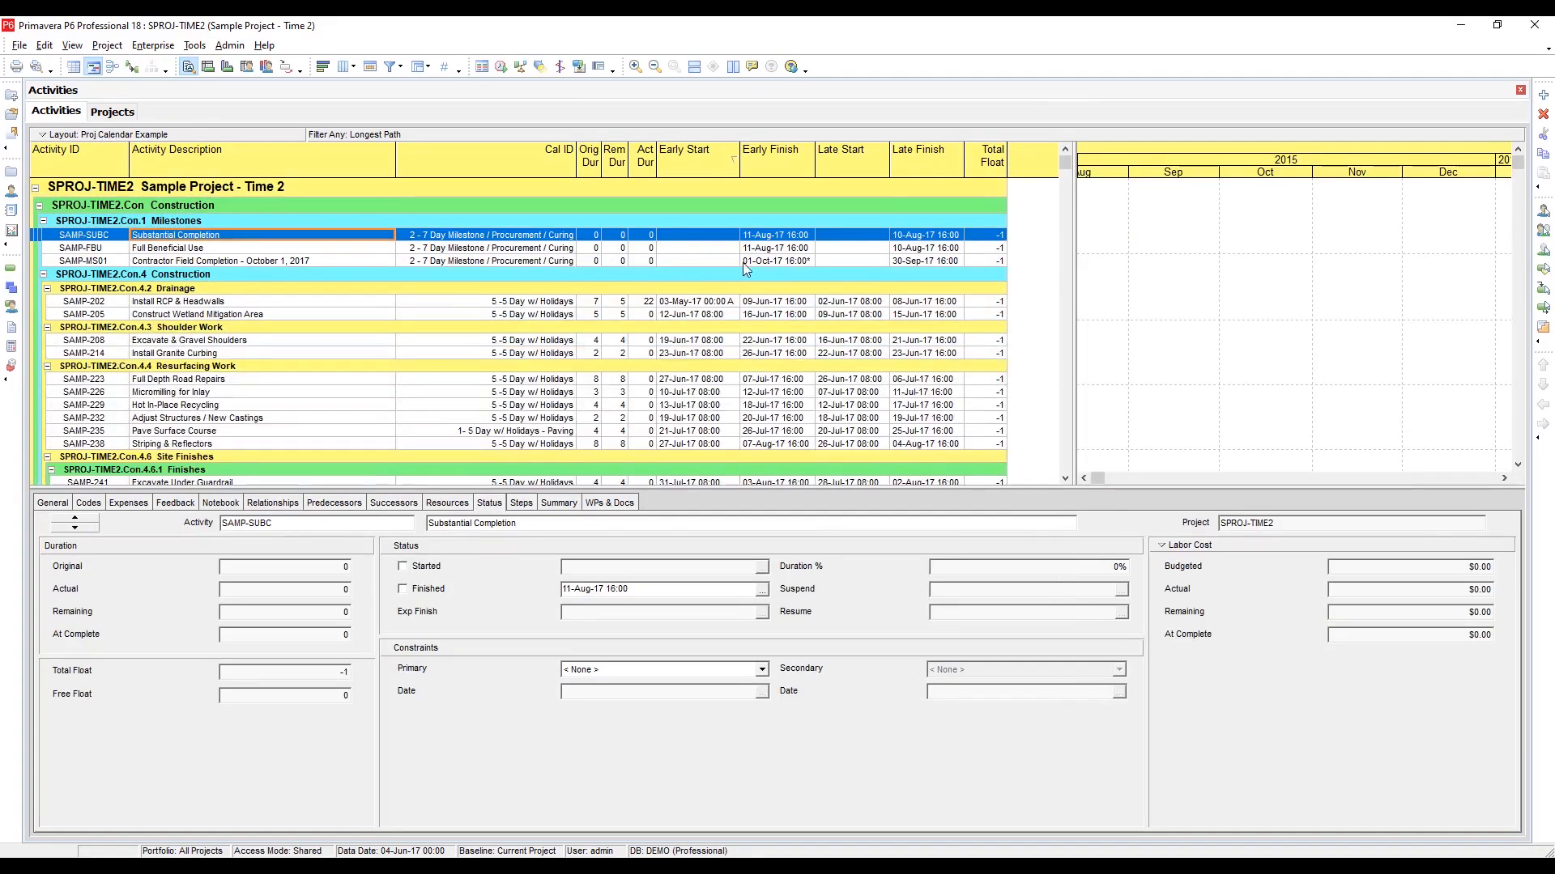
mouse_move(850, 267)
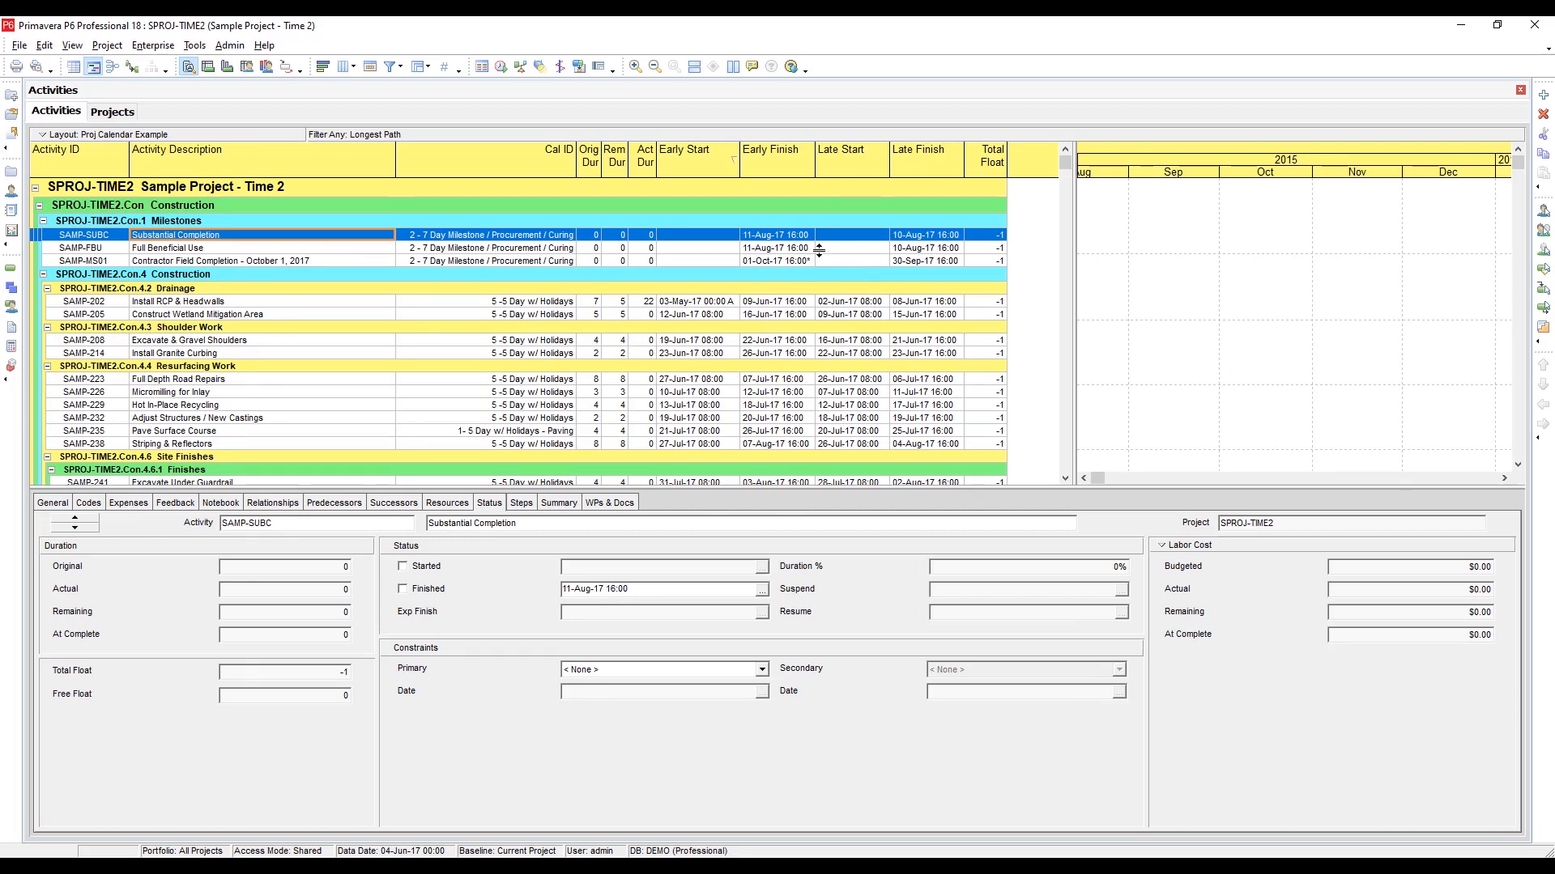
left_click(248, 261)
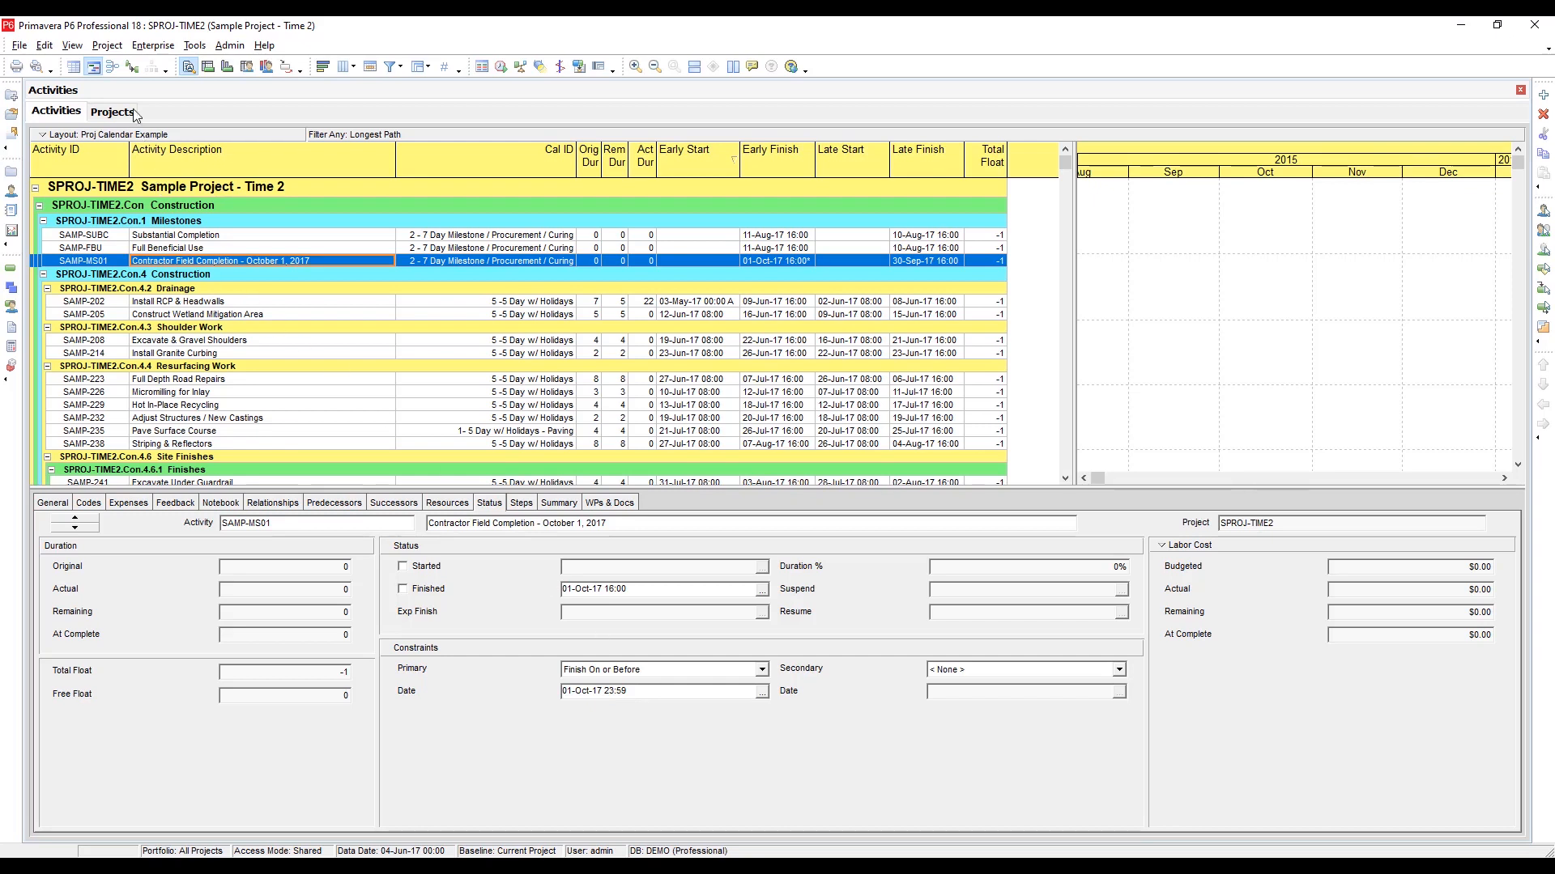
left_click(112, 110)
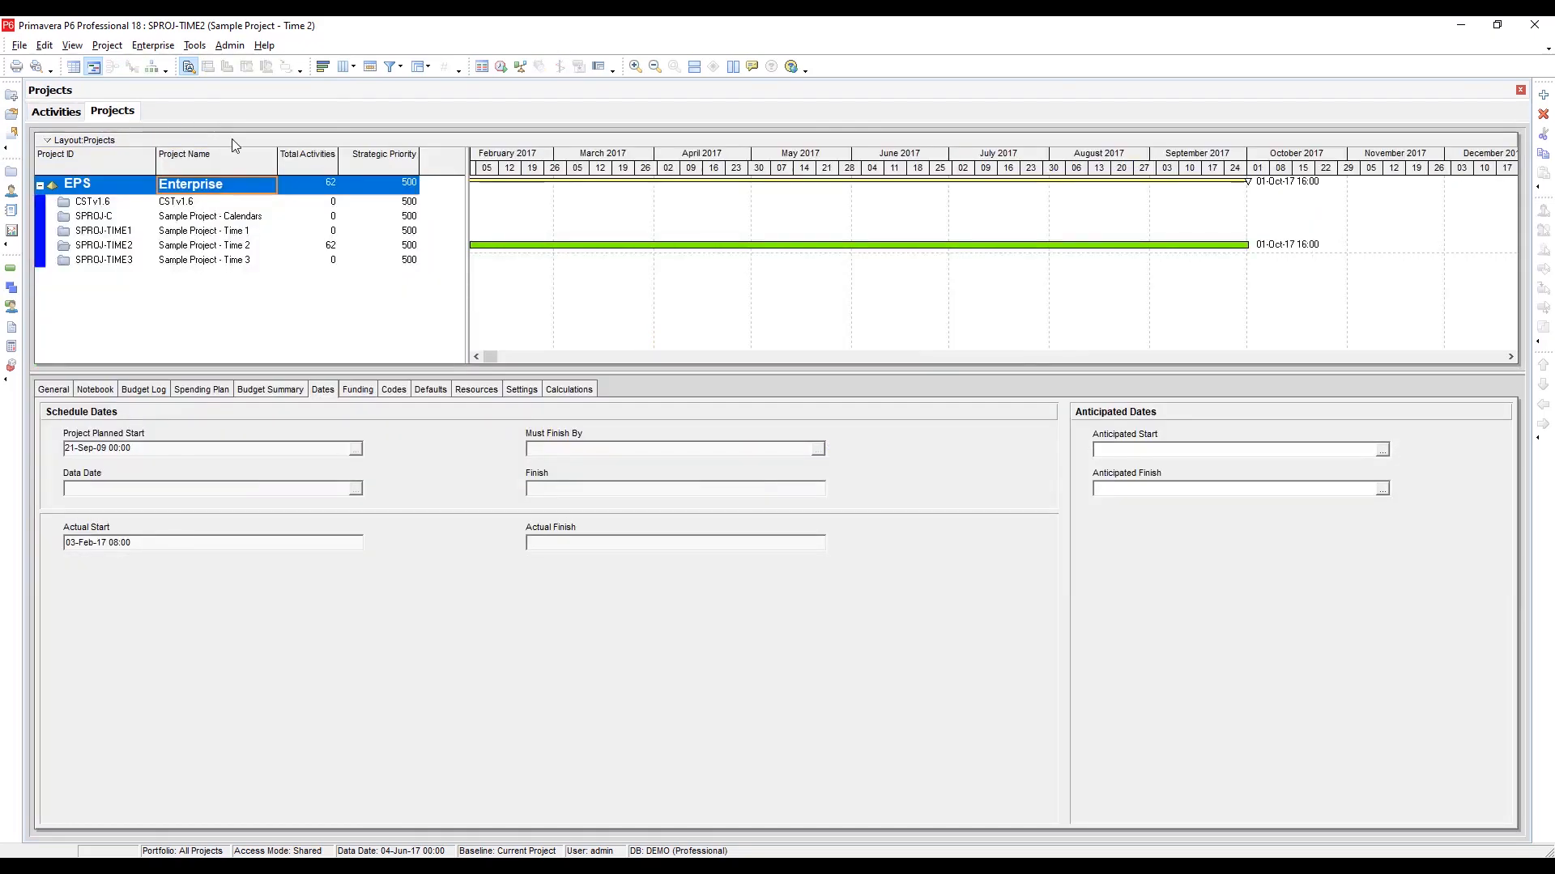
Set Sample Project - Time 2's Must Finish By to 01-Oct-17 17:00 and show its activities.
left_click(102, 244)
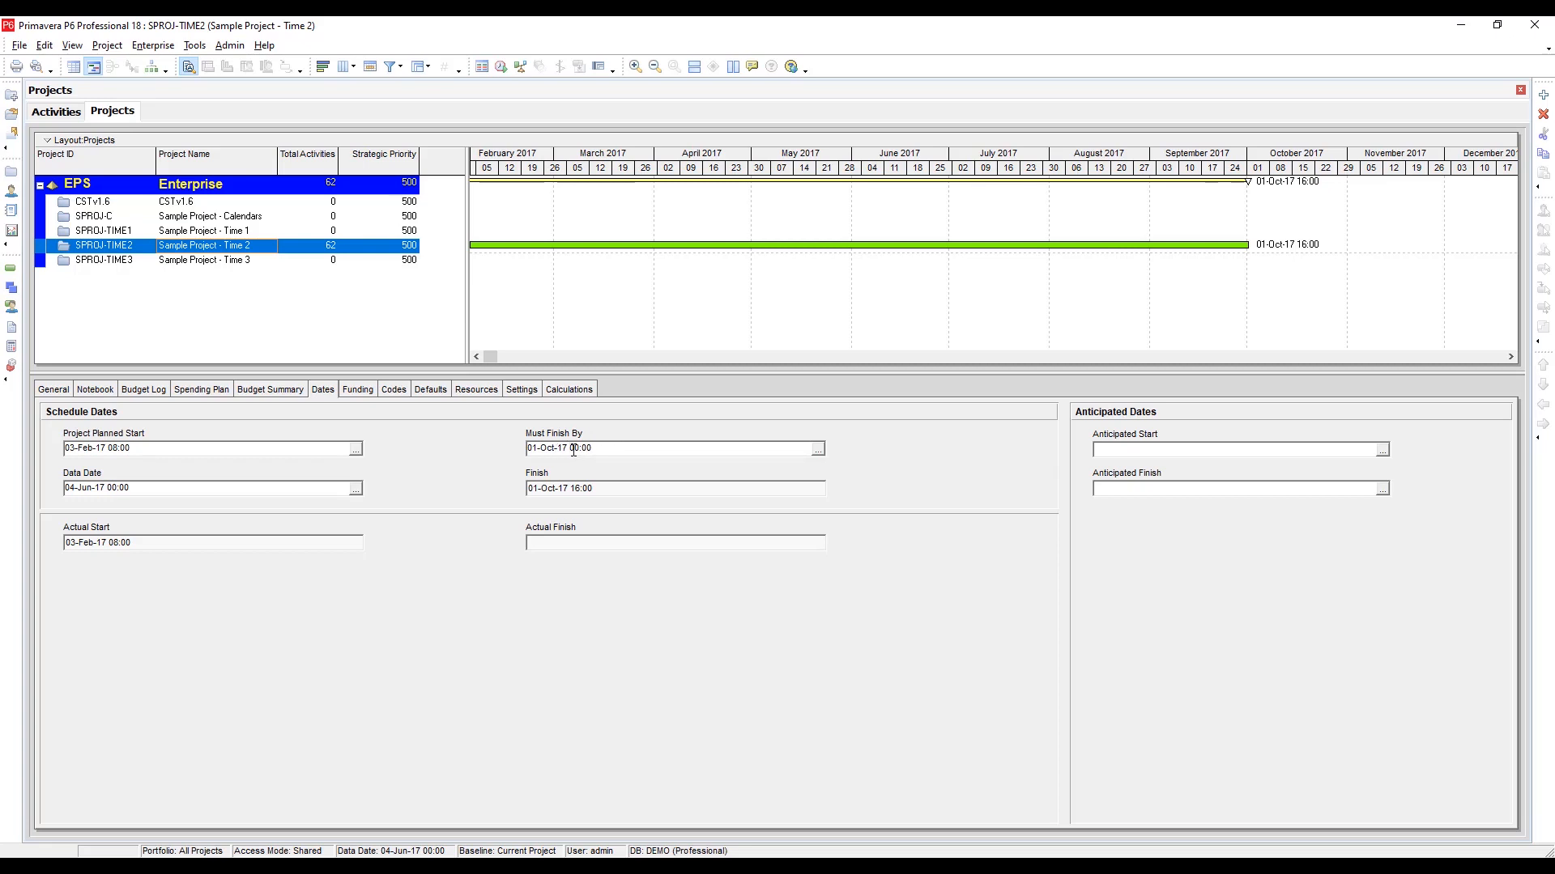
left_click(816, 447)
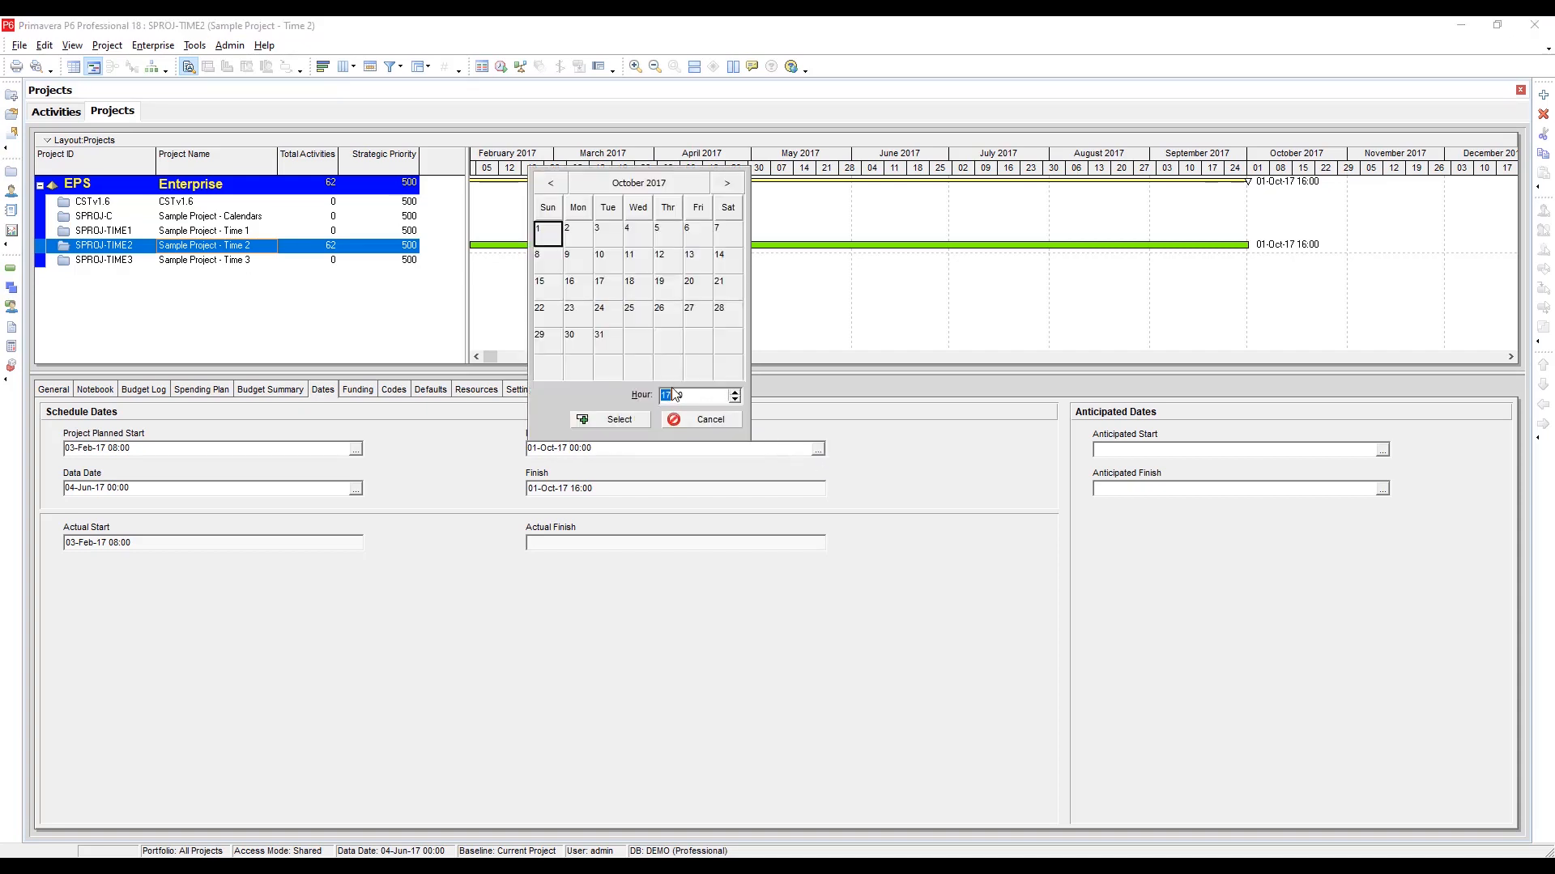
left_click(610, 418)
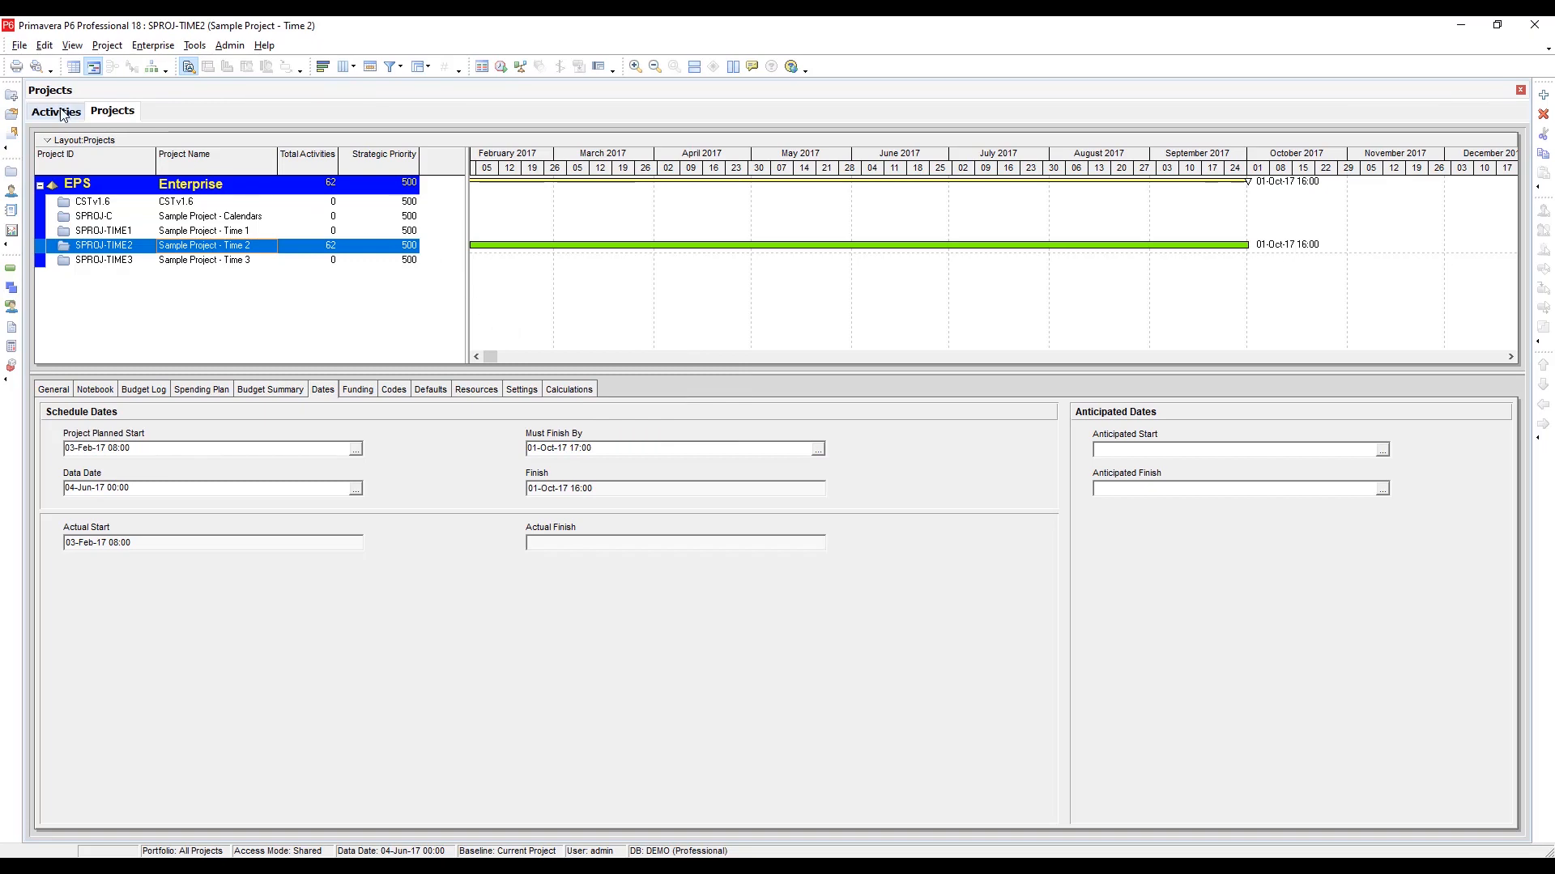
left_click(55, 110)
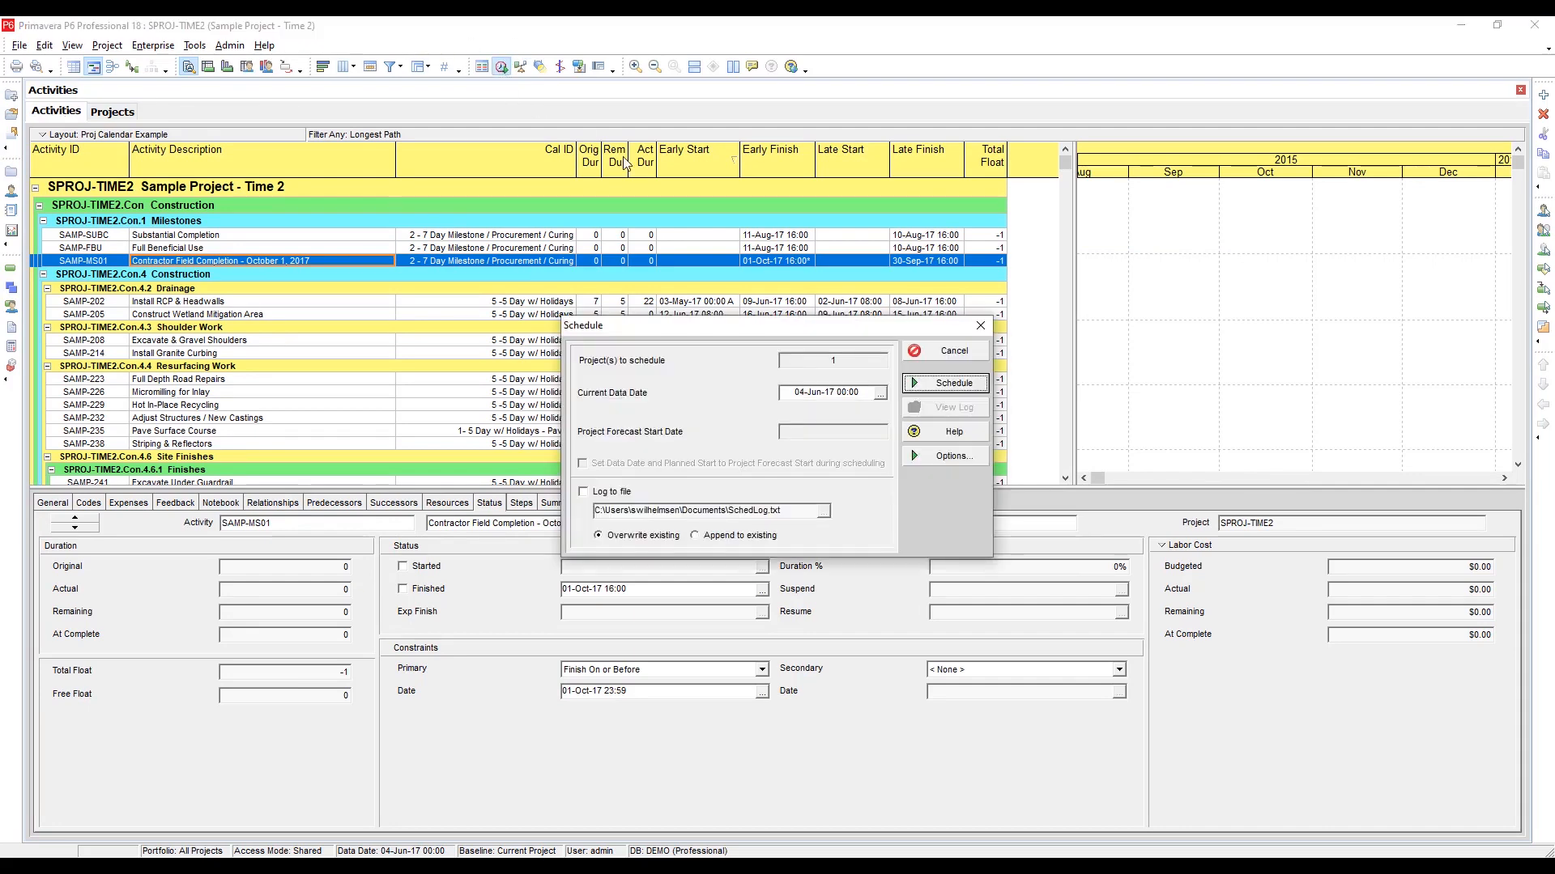
Run the schedule calculation so Contractor Field Completion's float becomes 0.
left_click(952, 384)
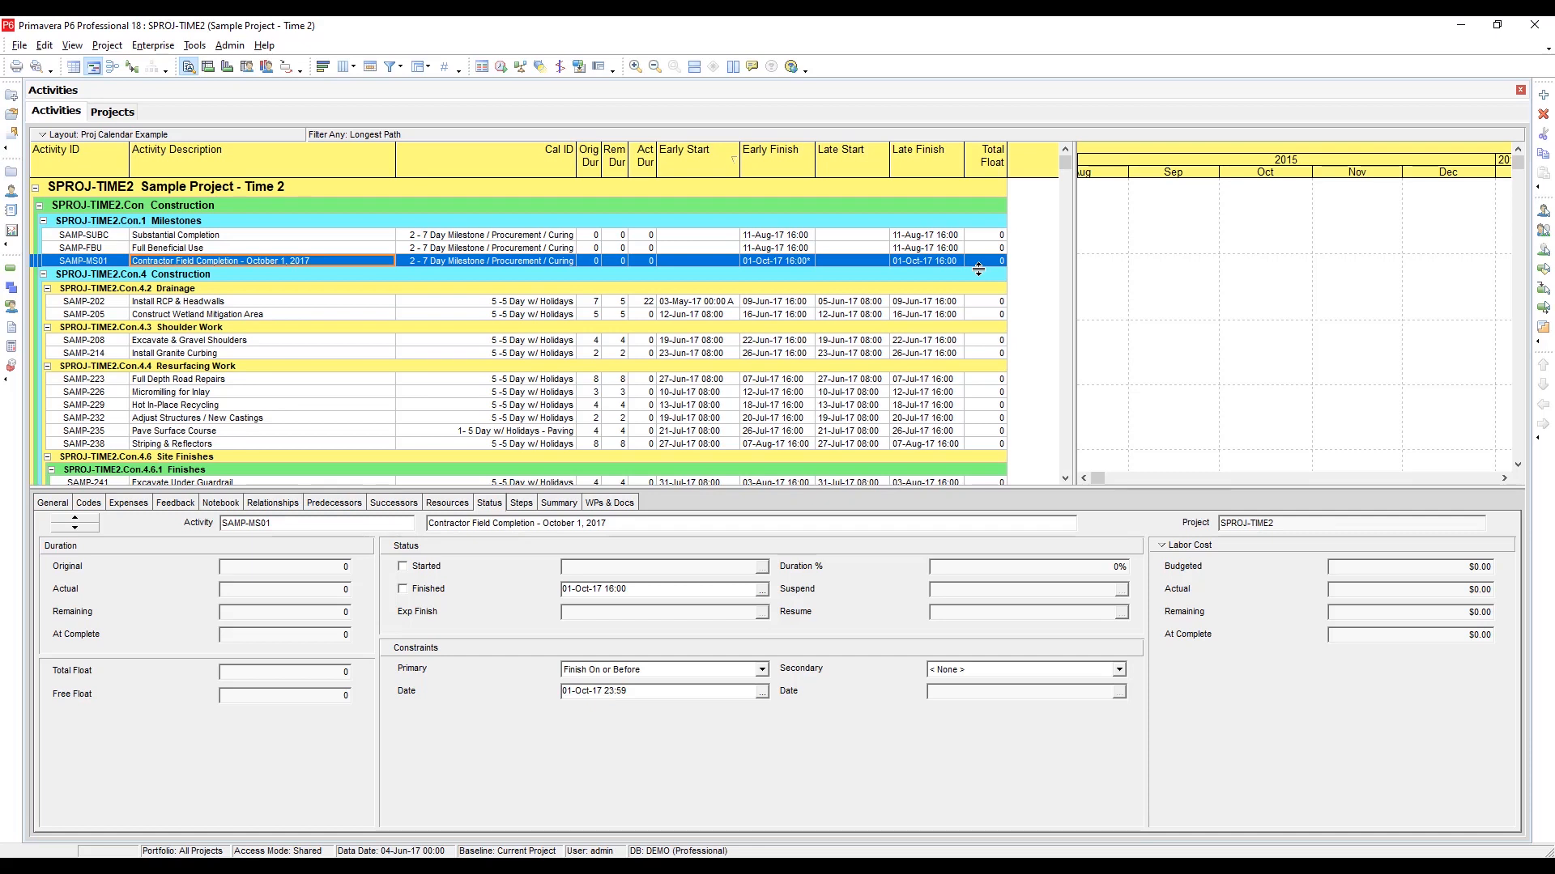
mouse_move(730, 156)
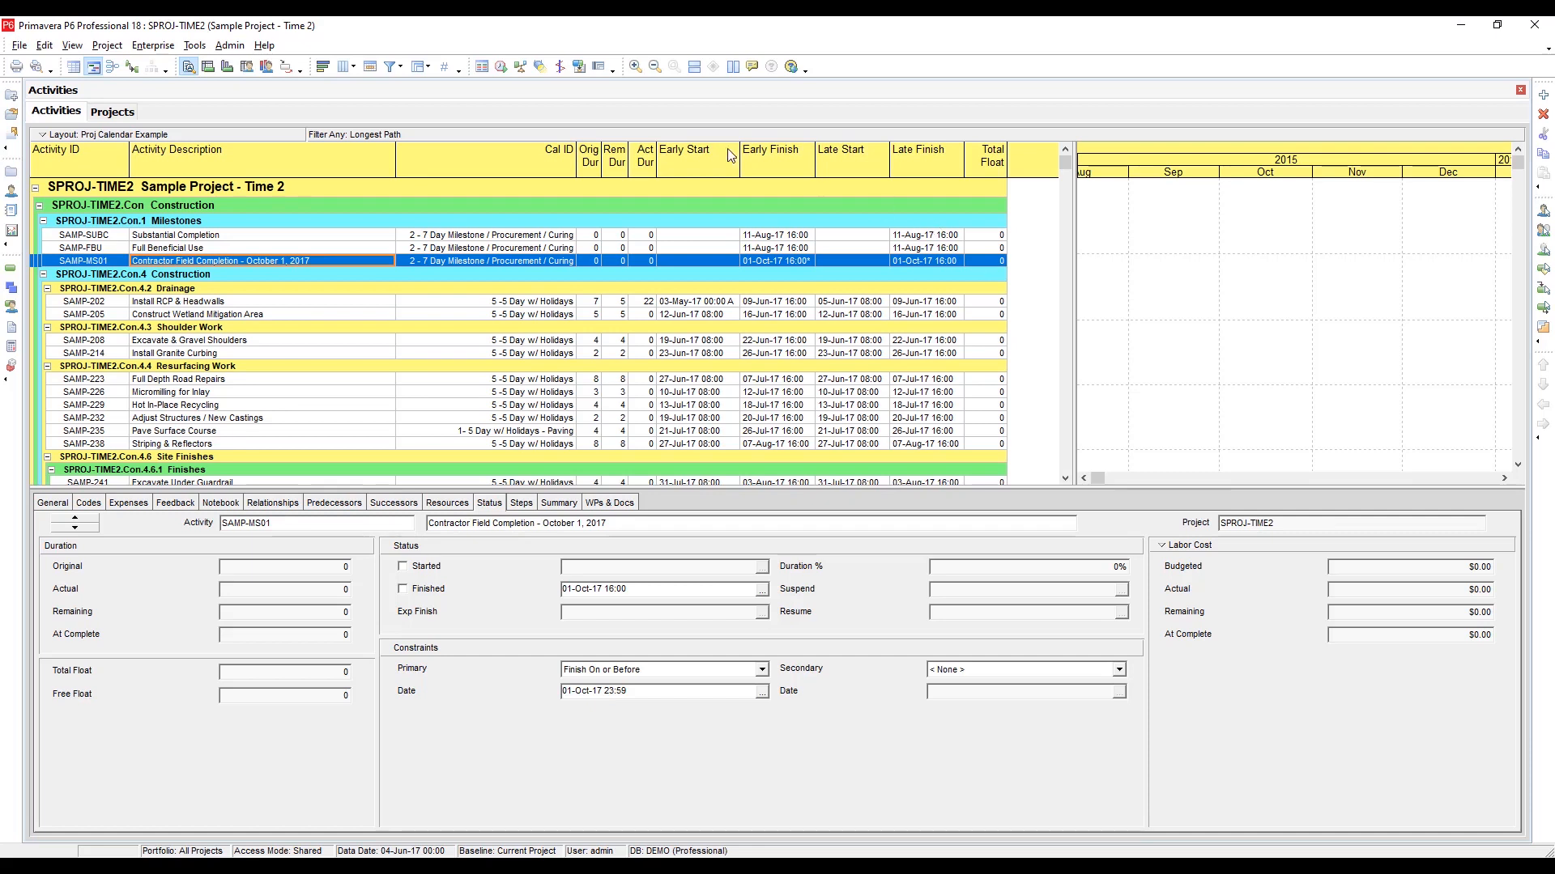
Open the SPROJ-TIME3 project from the Projects list via Open Project.
left_click(112, 110)
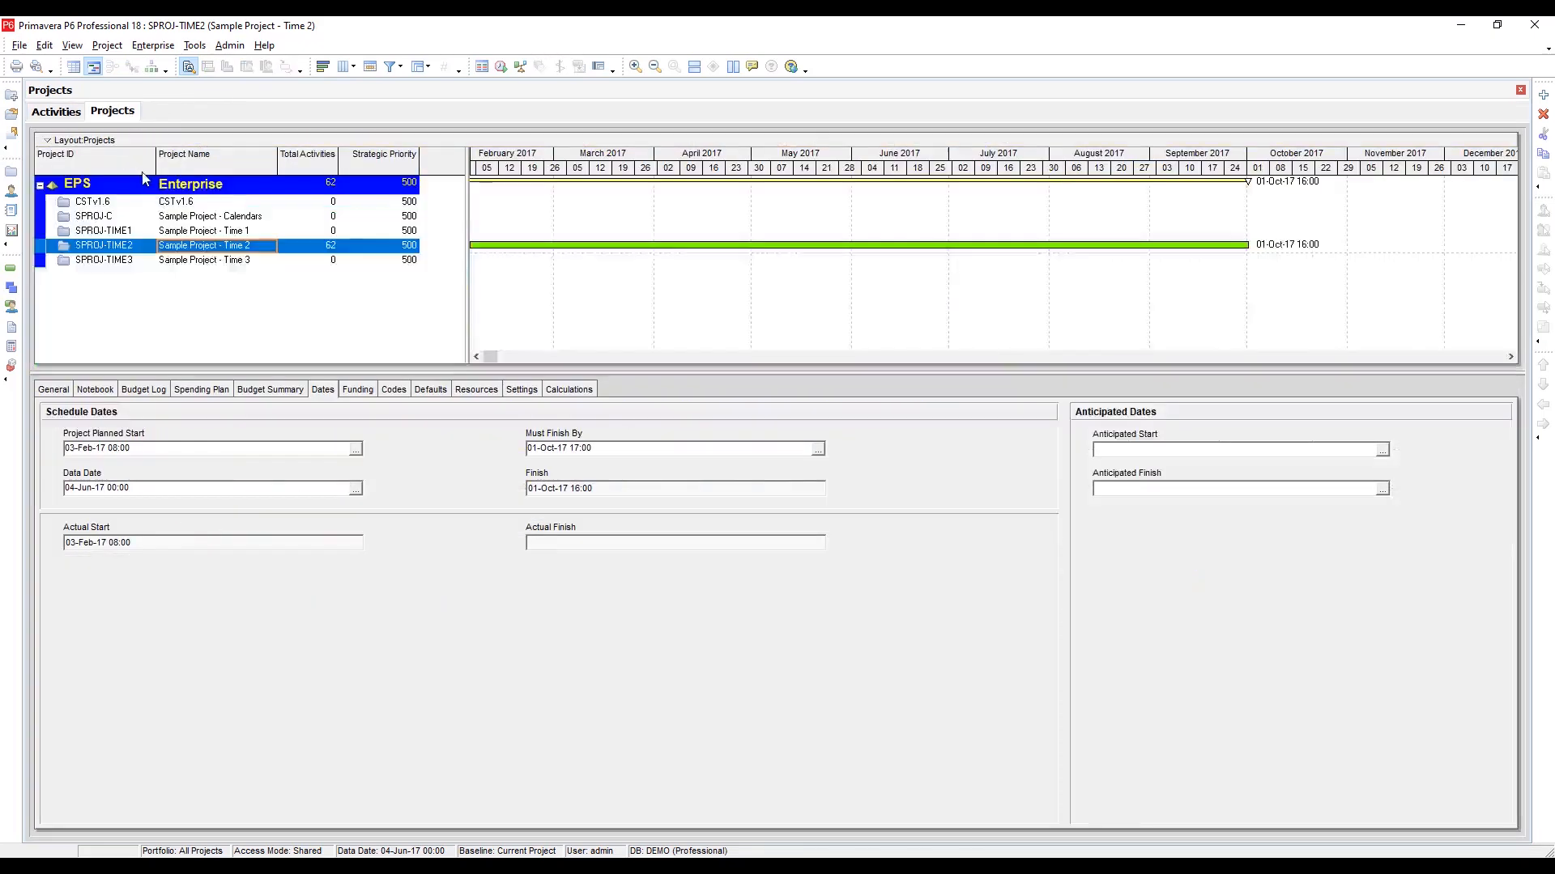
right_click(102, 259)
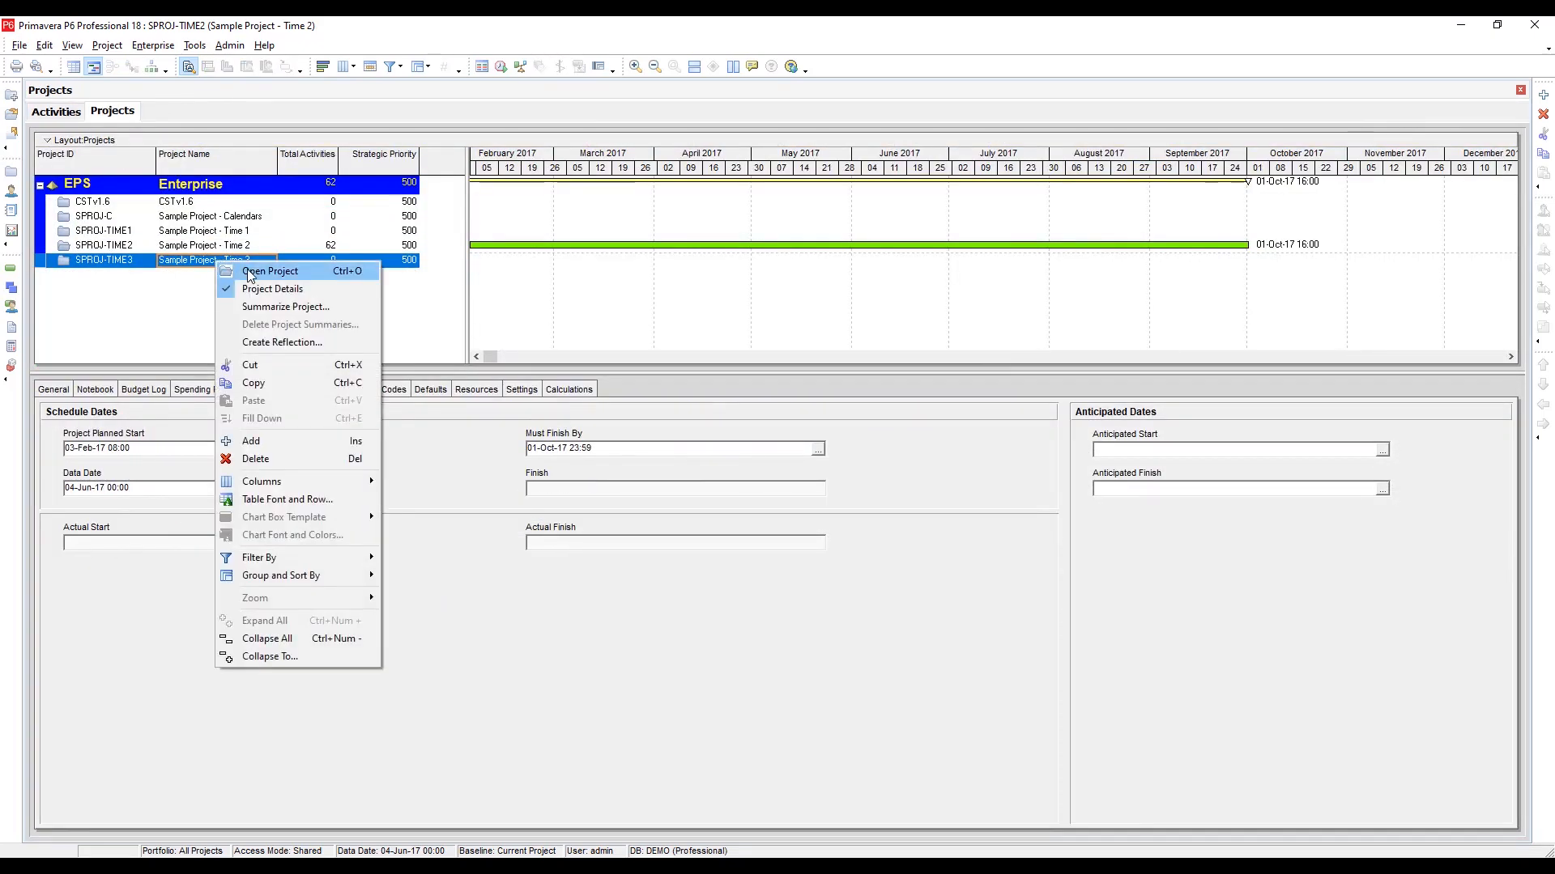
left_click(270, 270)
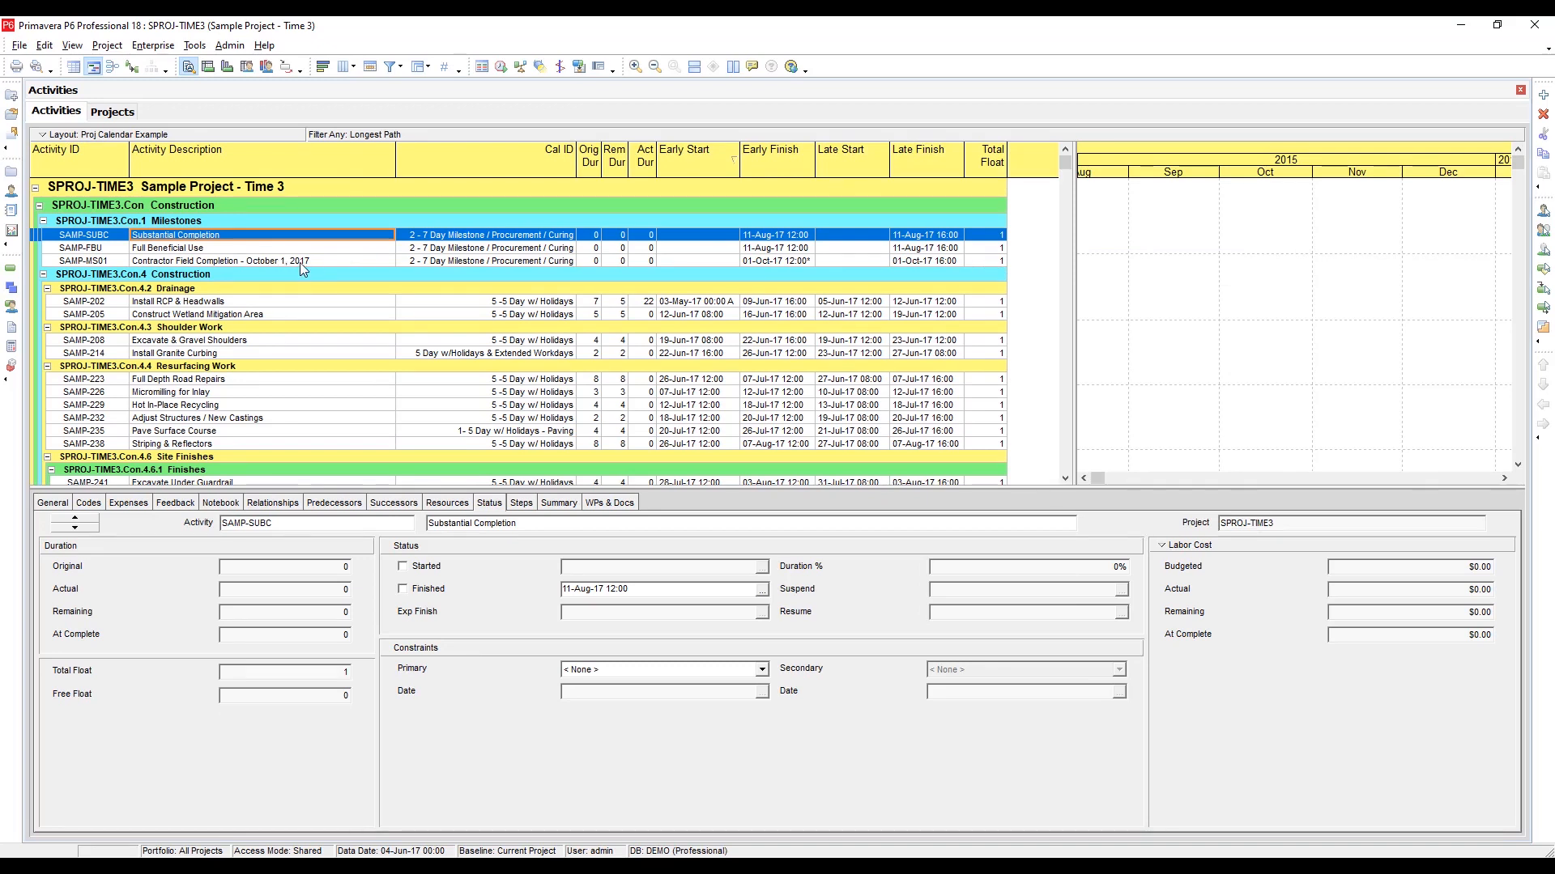
mouse_move(1001, 270)
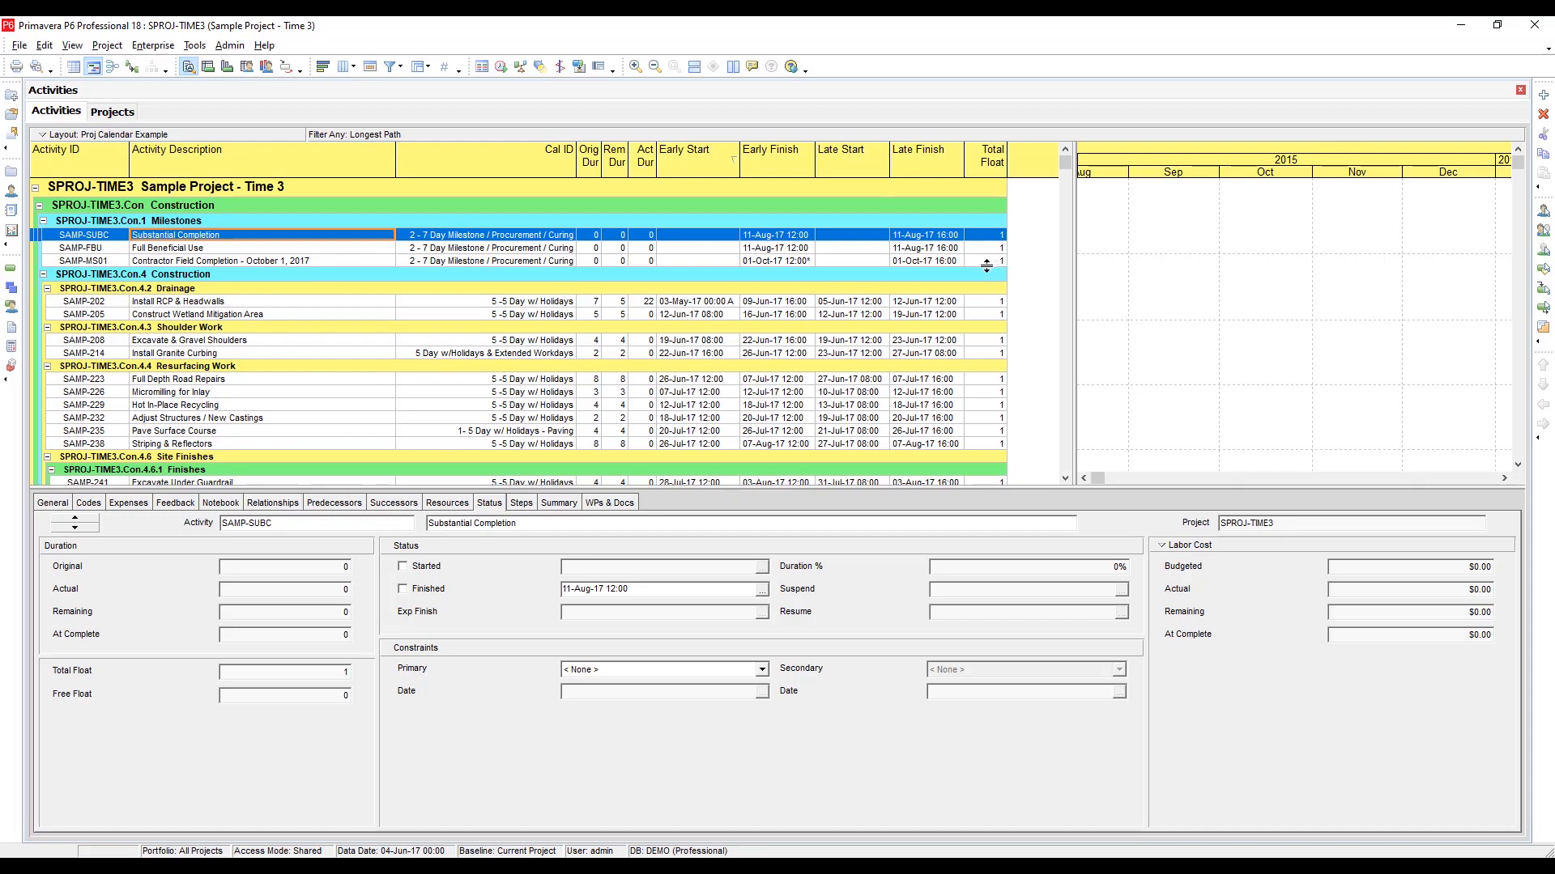
left_click(220, 261)
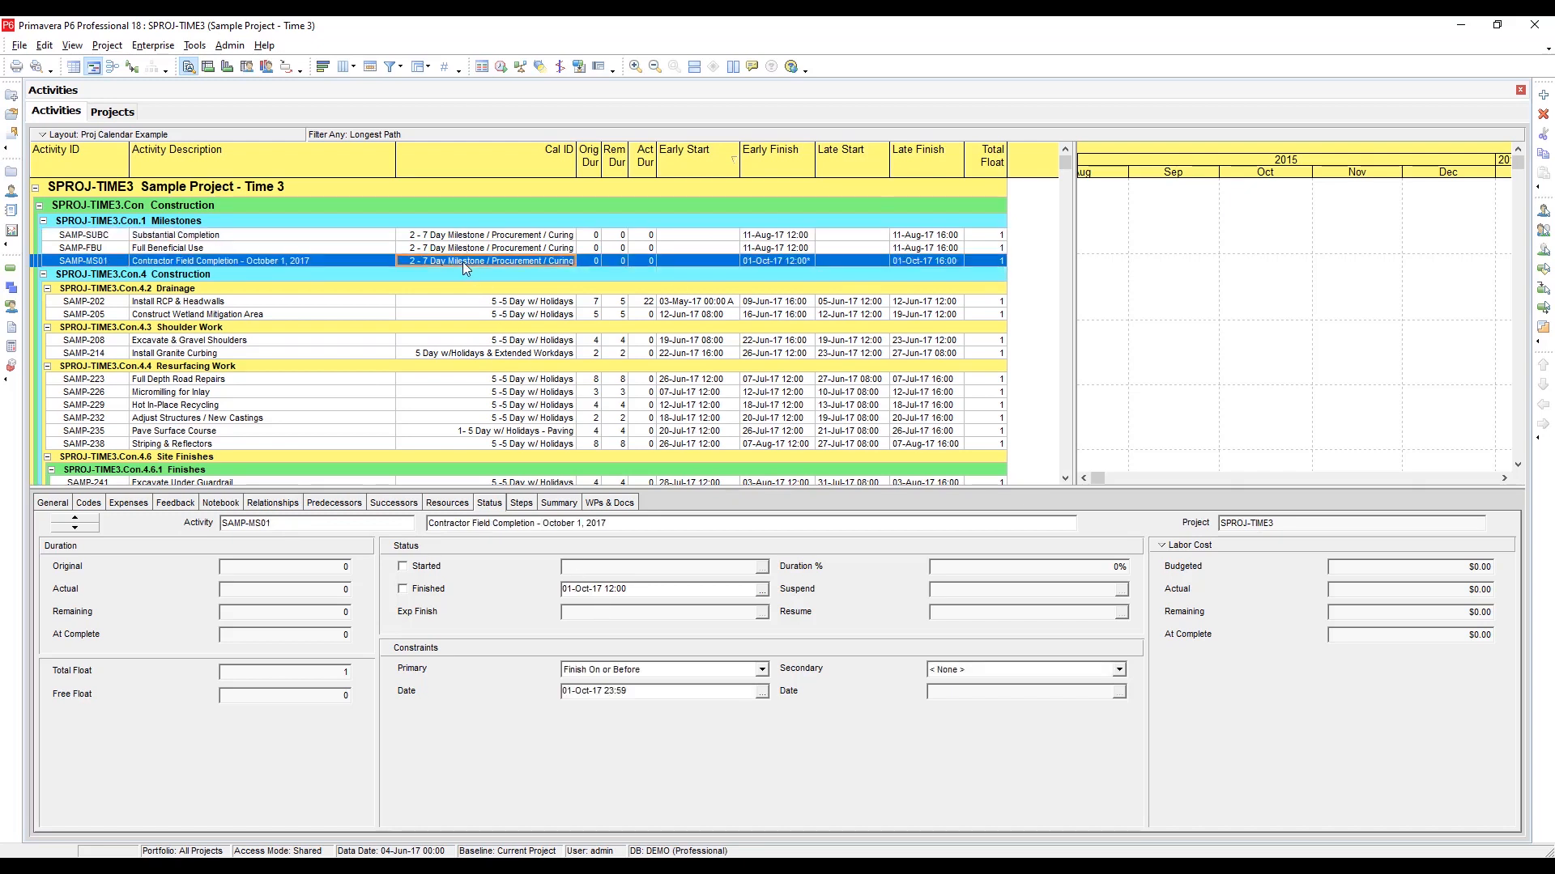
mouse_move(712, 583)
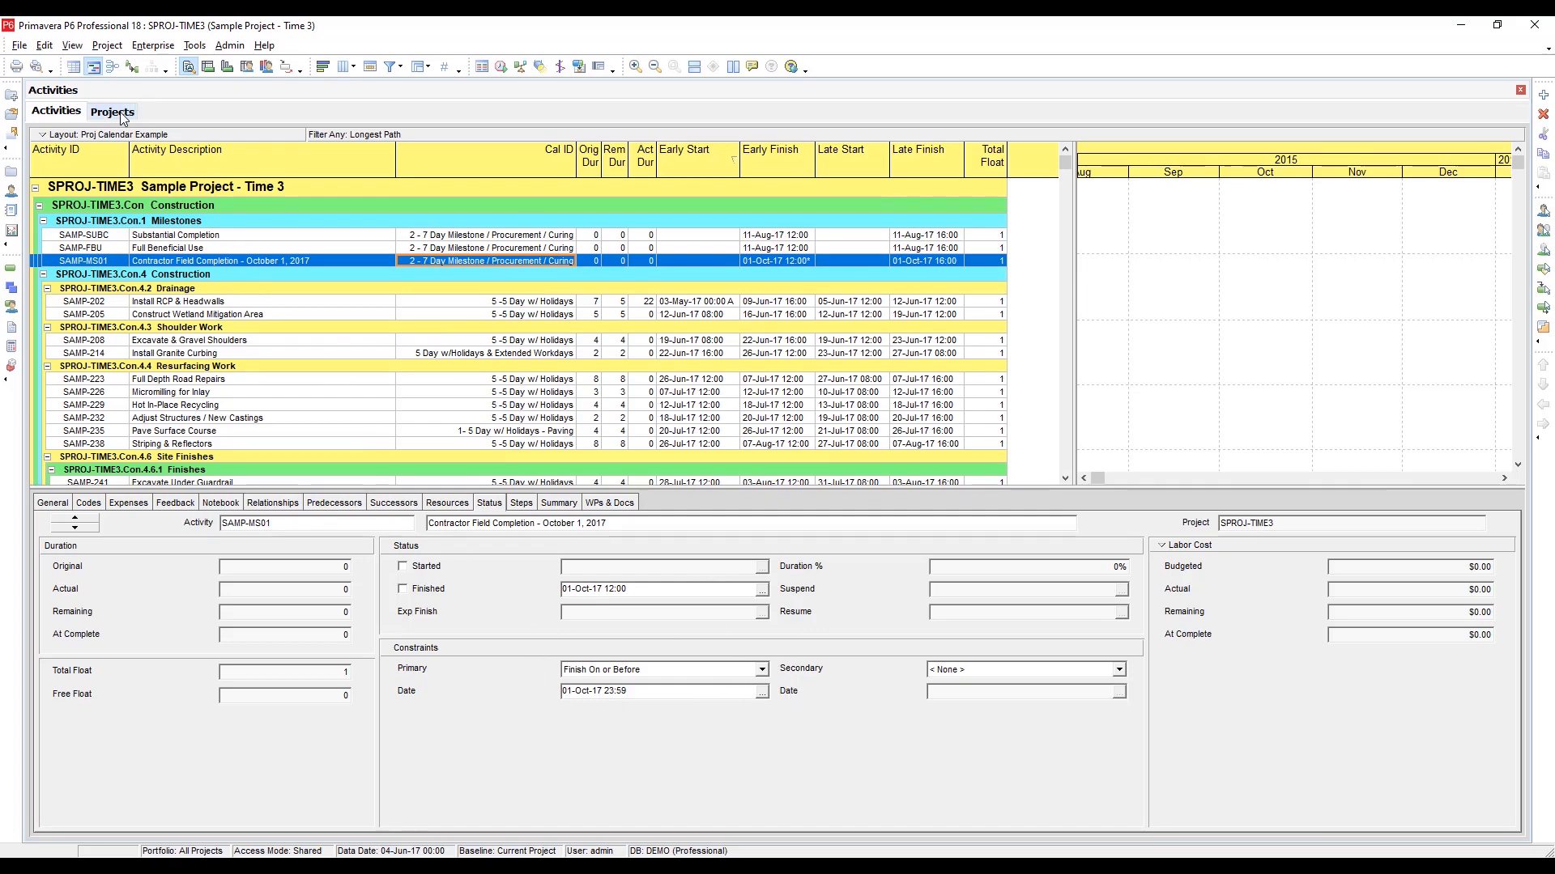
left_click(112, 110)
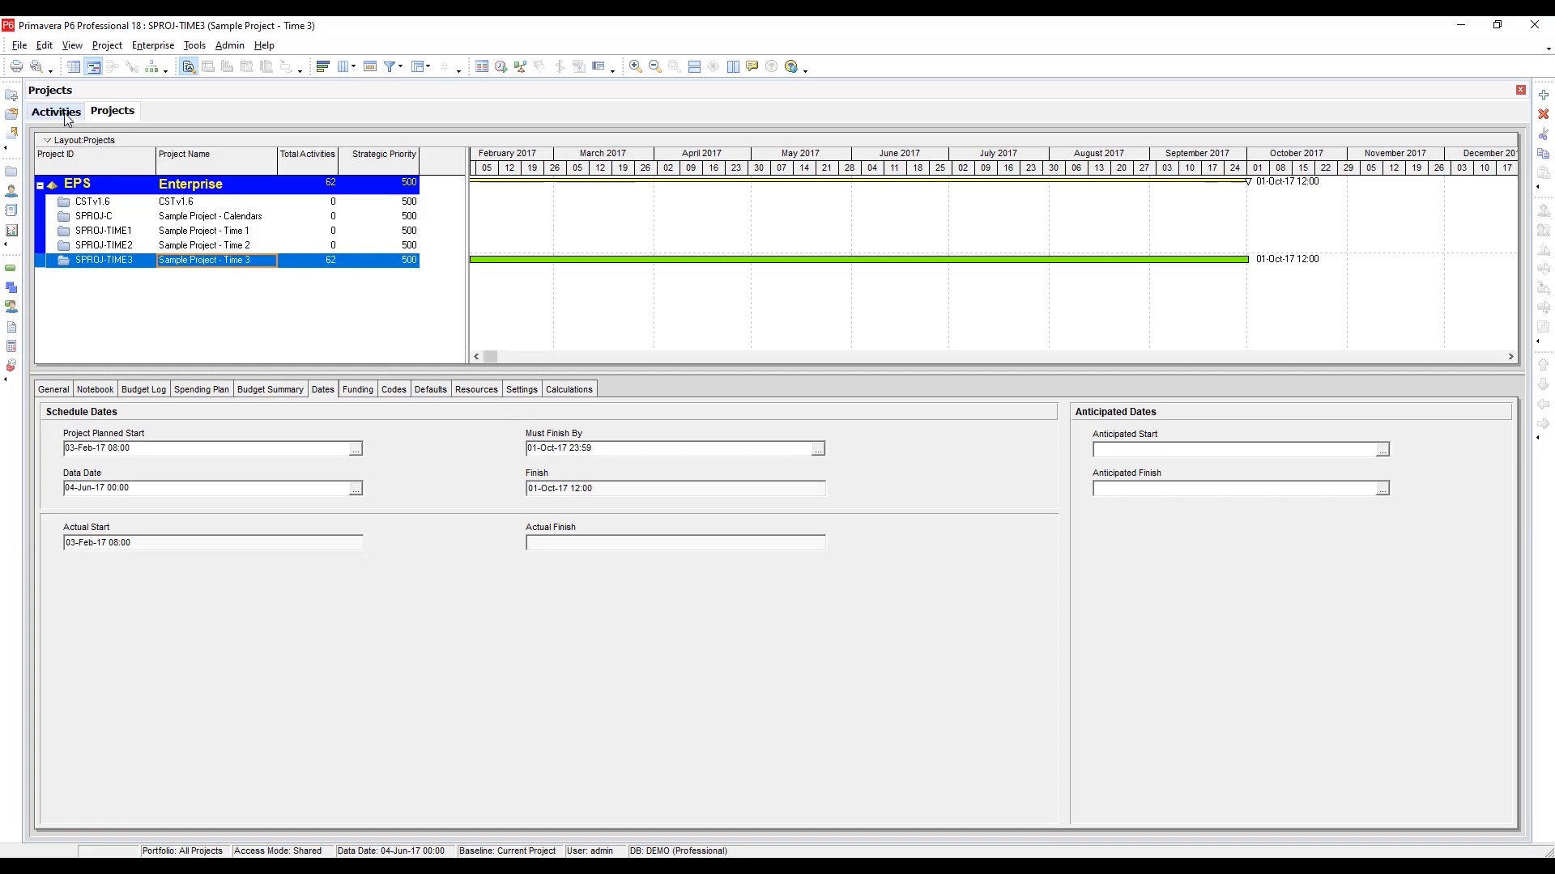
left_click(55, 110)
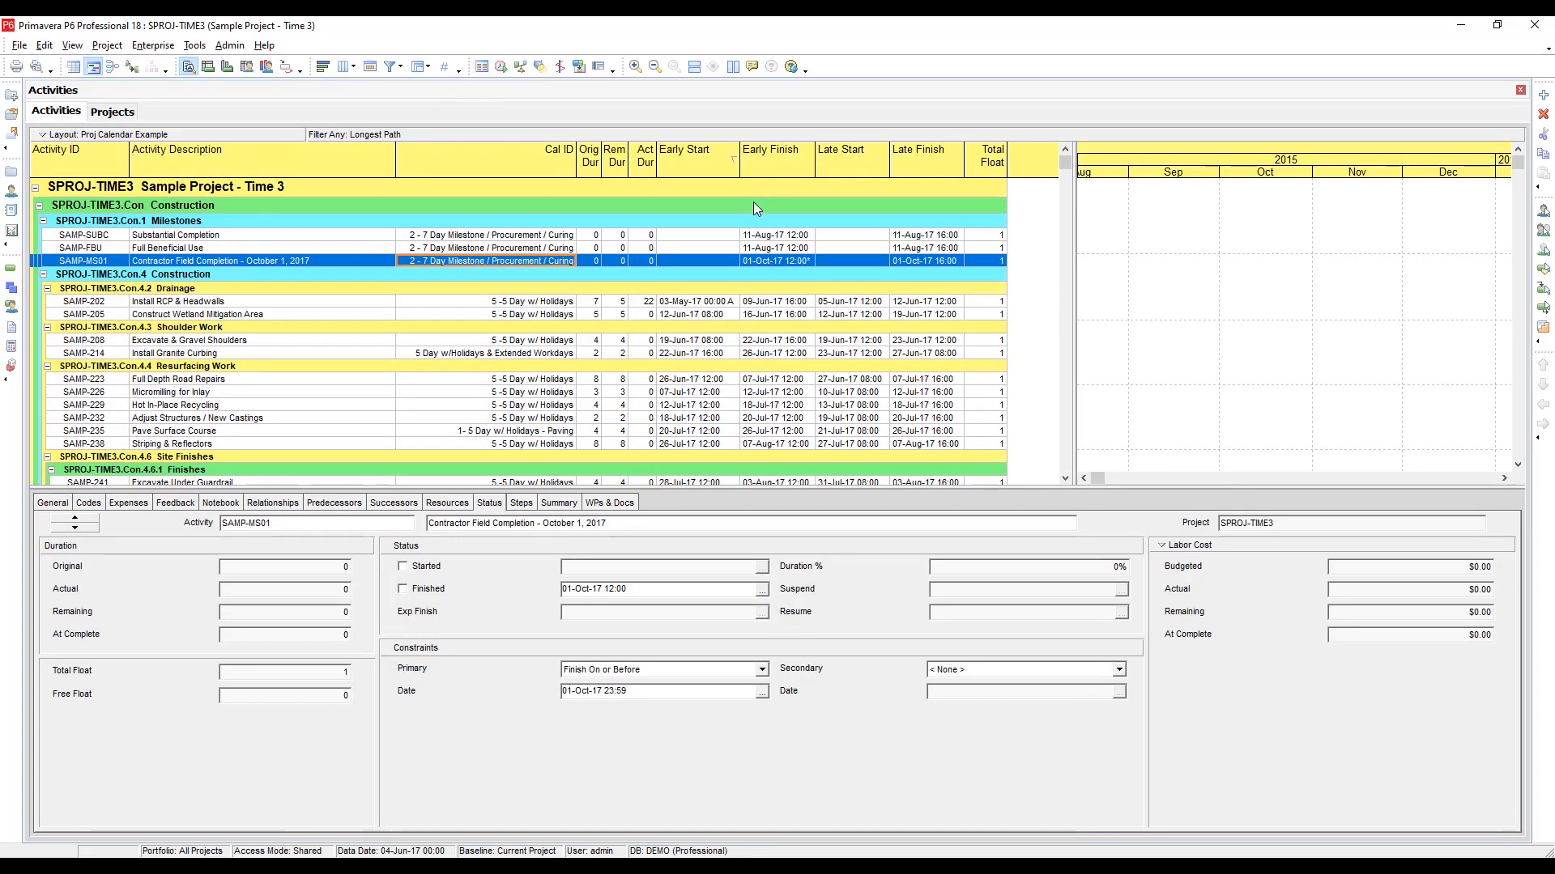
mouse_move(783, 410)
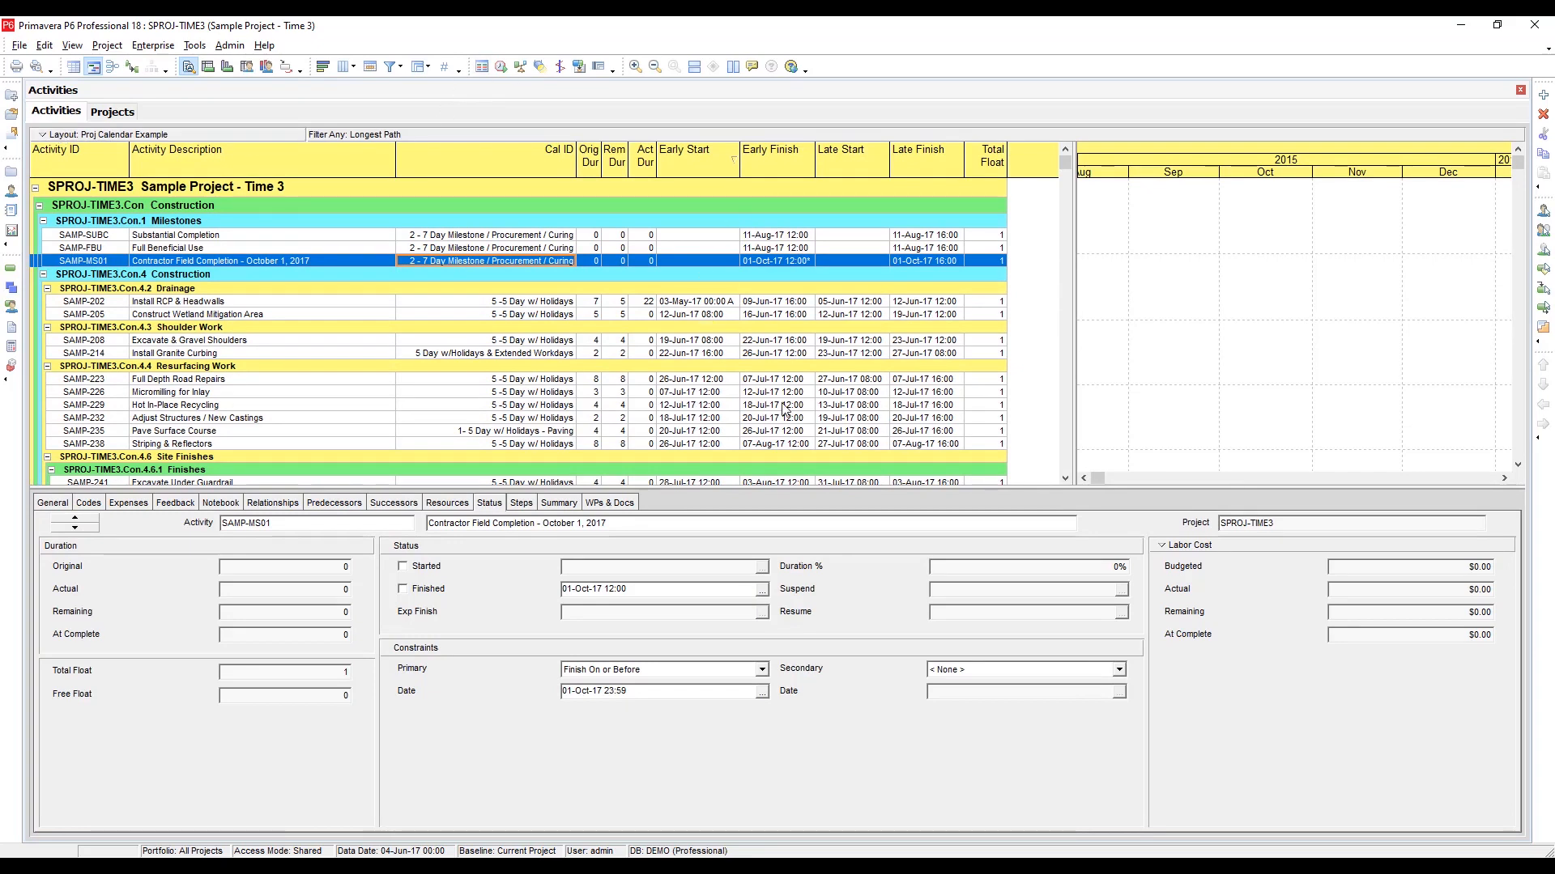
mouse_move(897, 333)
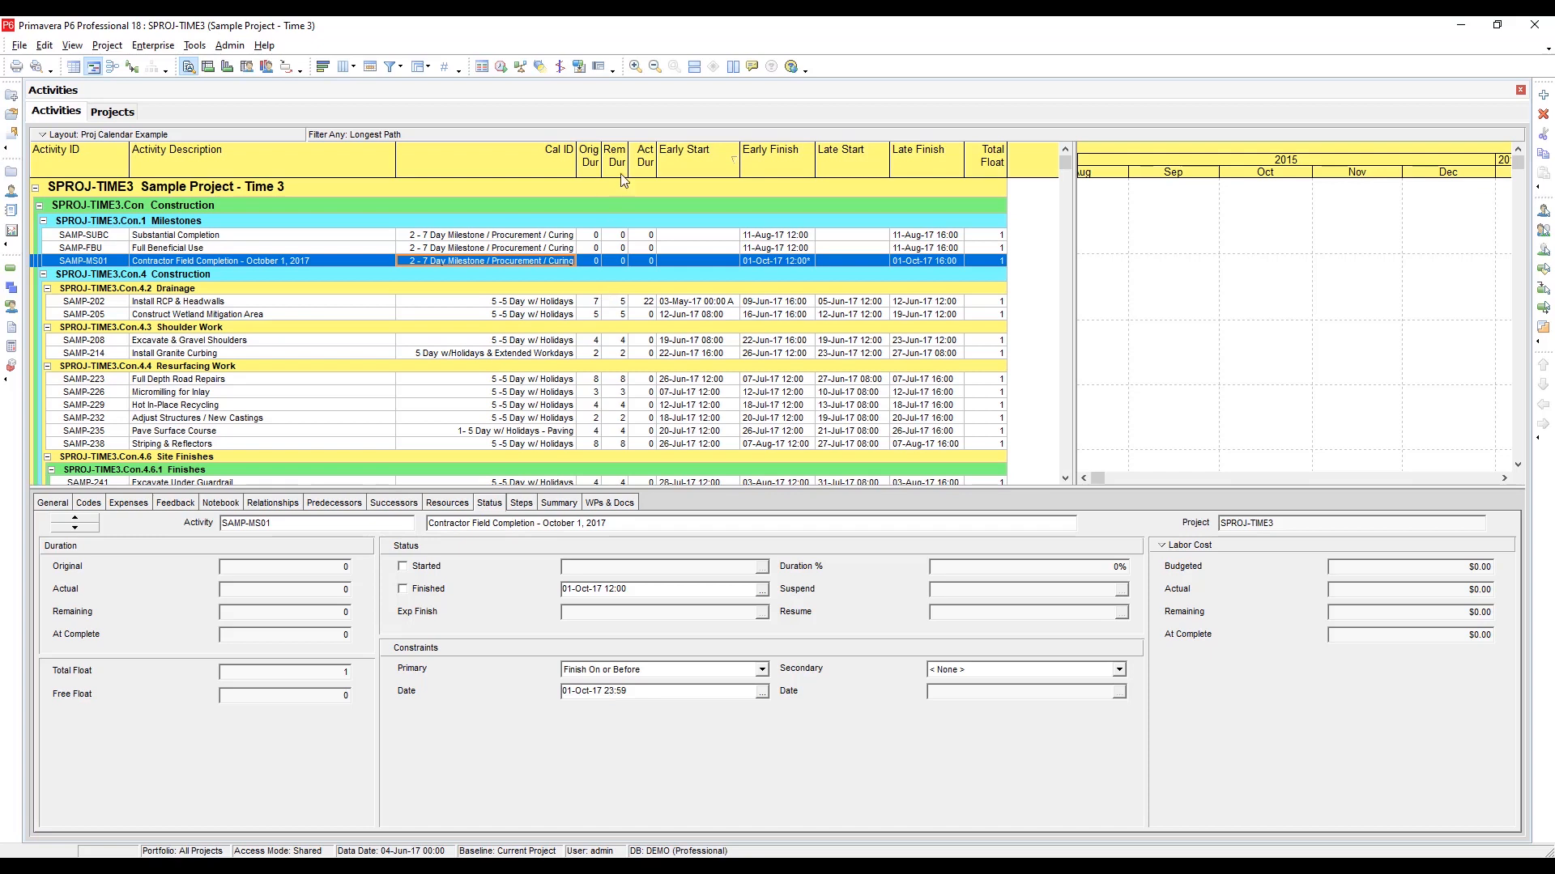
mouse_move(350, 346)
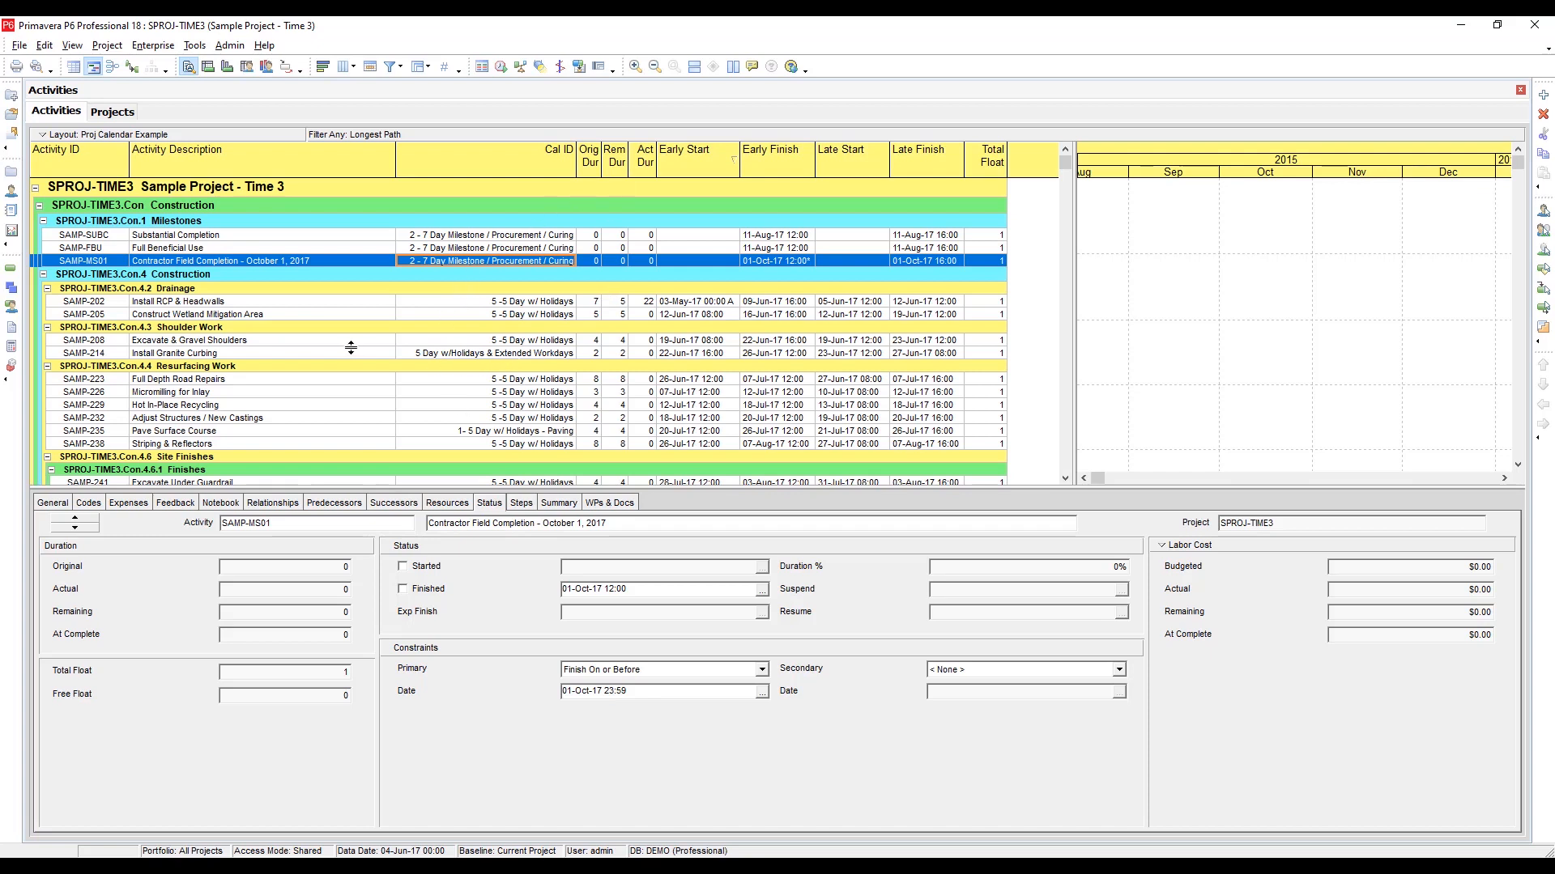
left_click(174, 353)
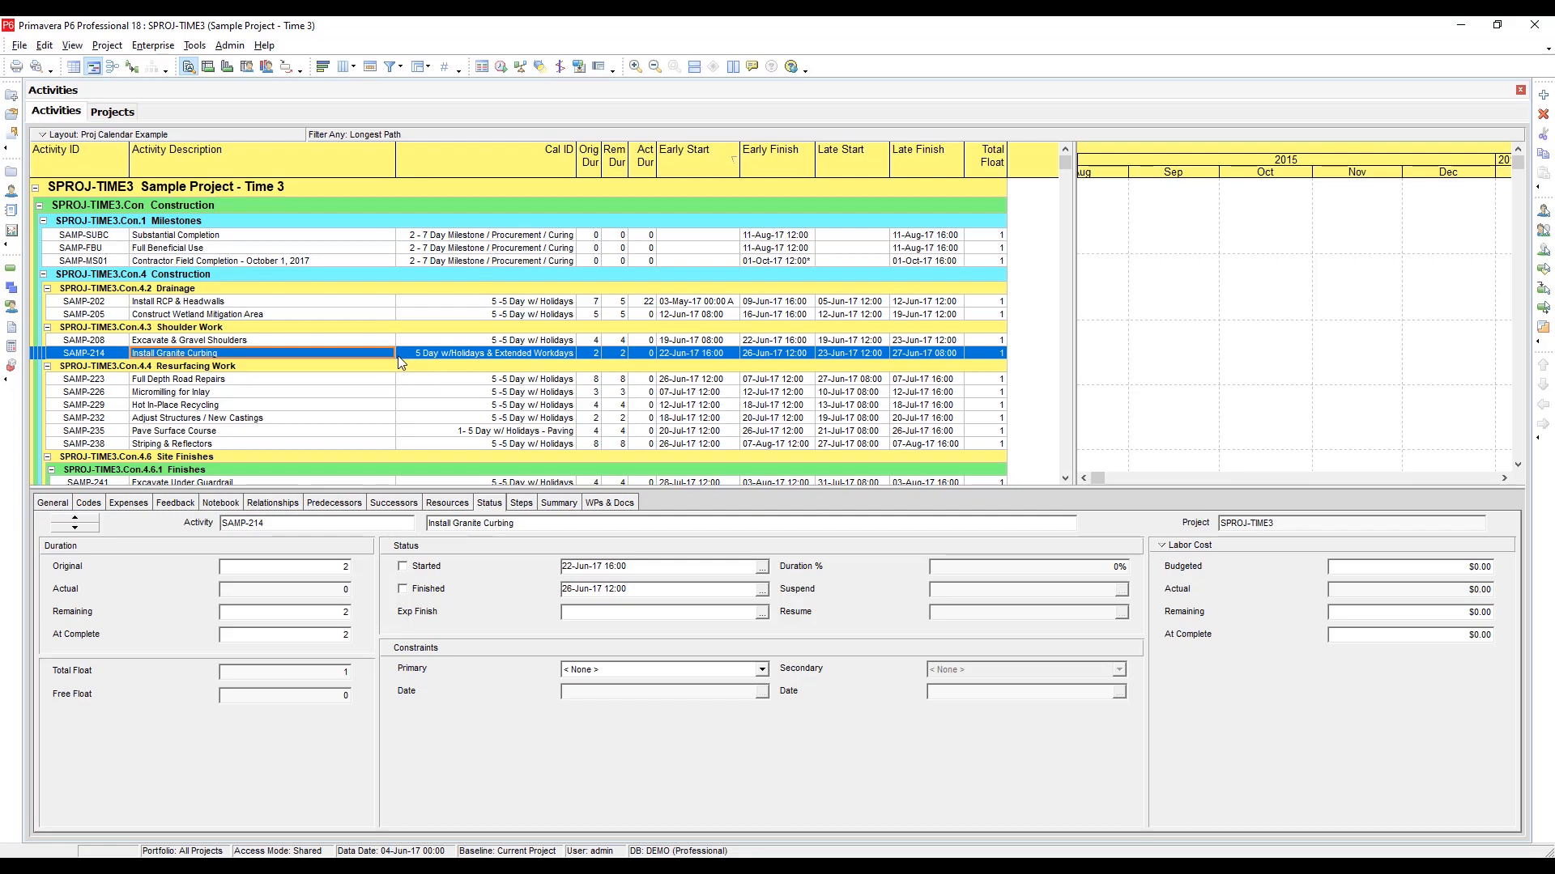
Open Enterprise > Calendars and widen the Calendar Name column to read full names.
left_click(152, 45)
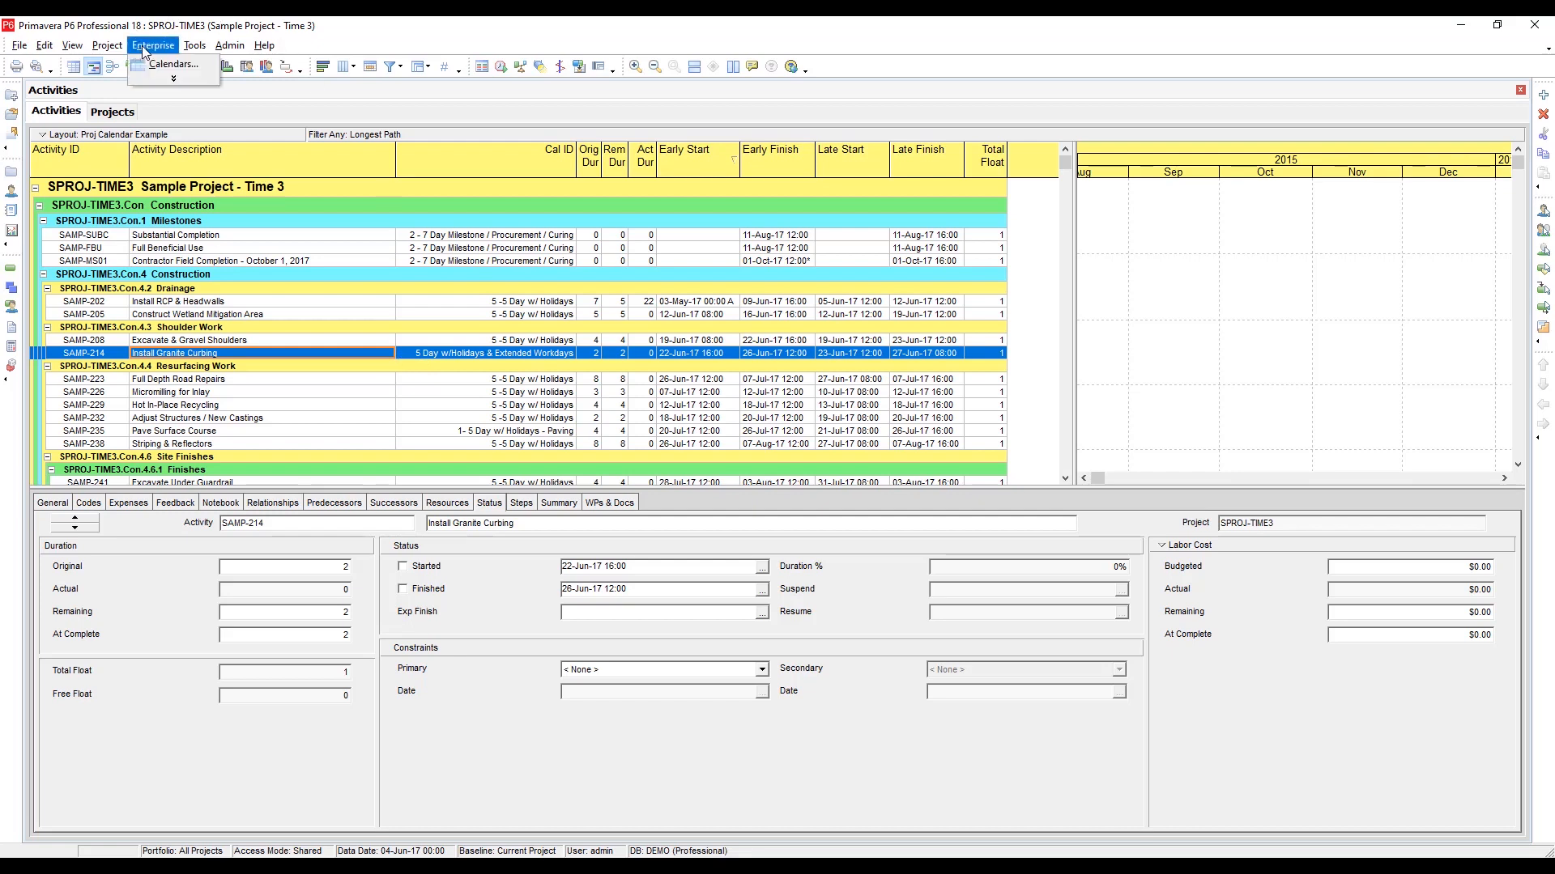
left_click(174, 63)
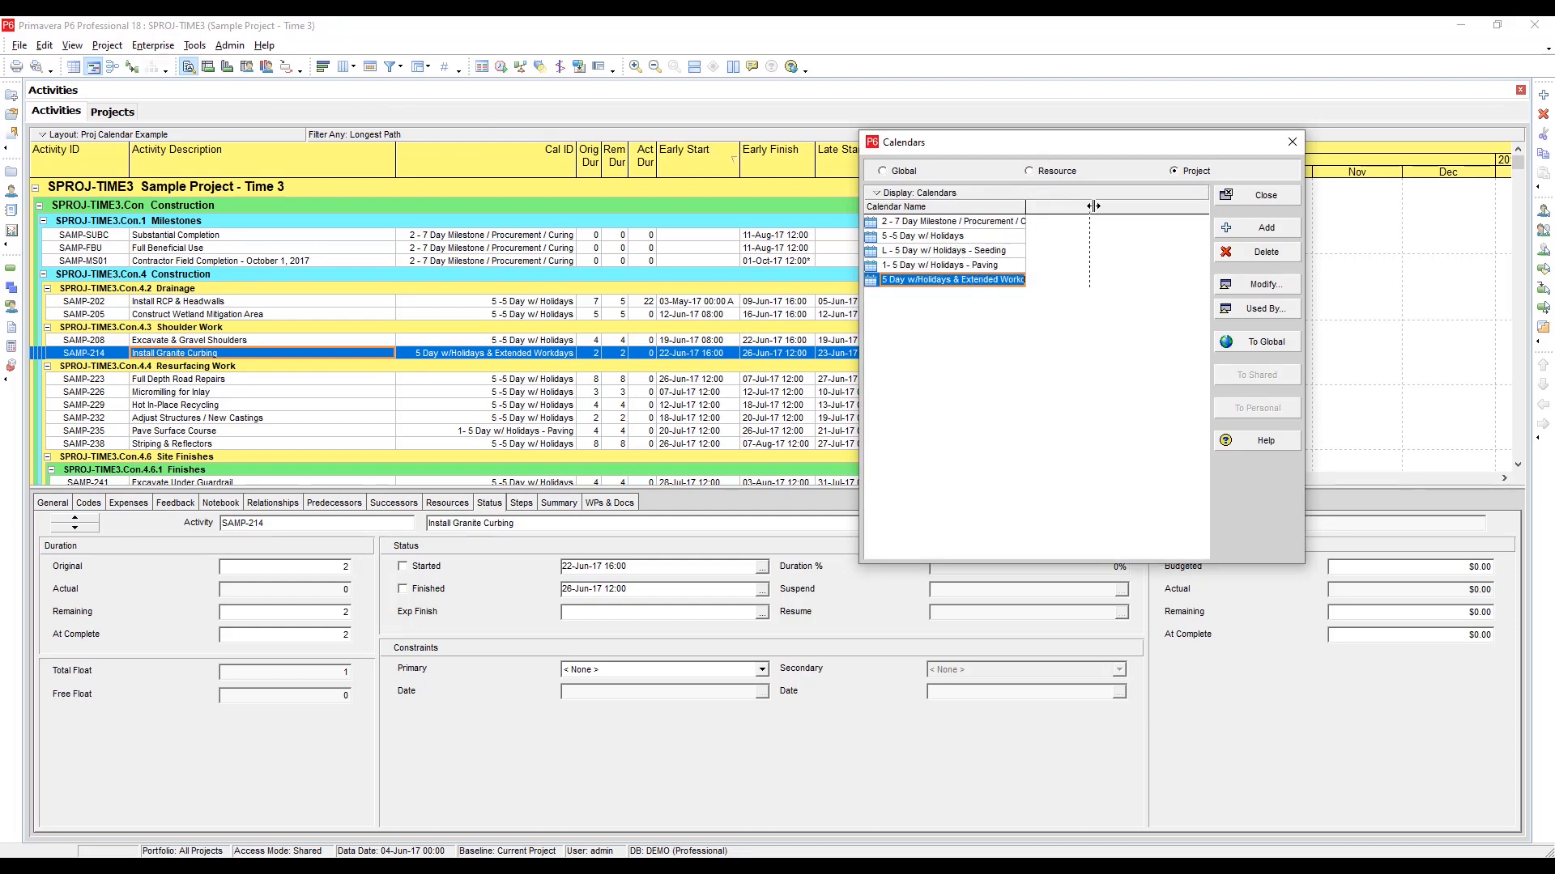
left_click_drag(1089, 205, 1102, 206)
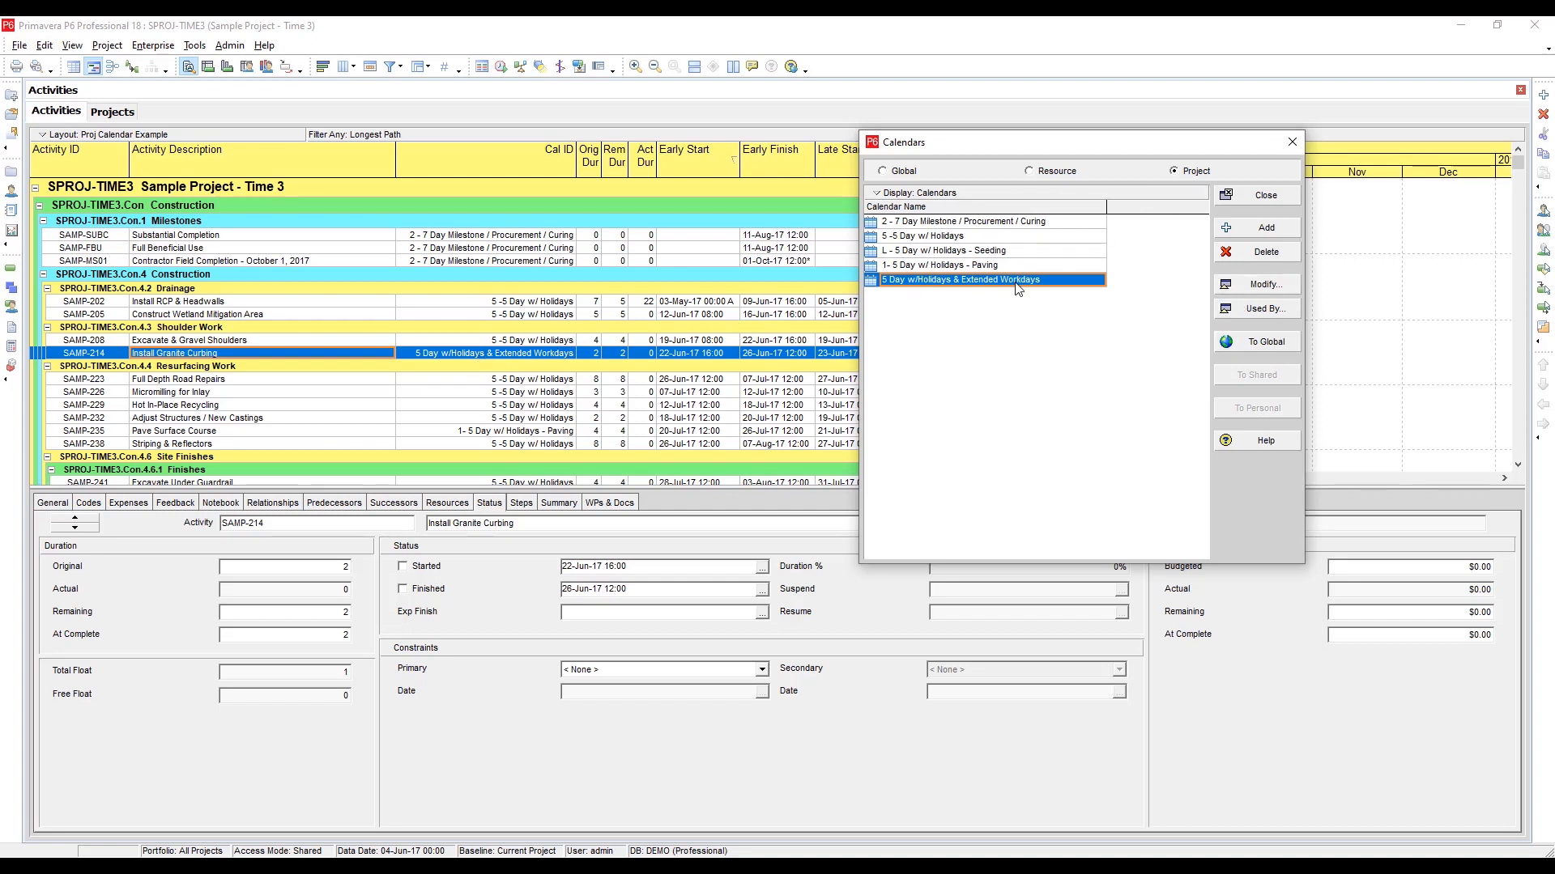
Inspect the 5 Day w/Holidays & Extended Workdays calendar for June 2017 showing 10.0 hours/day.
left_click(1260, 285)
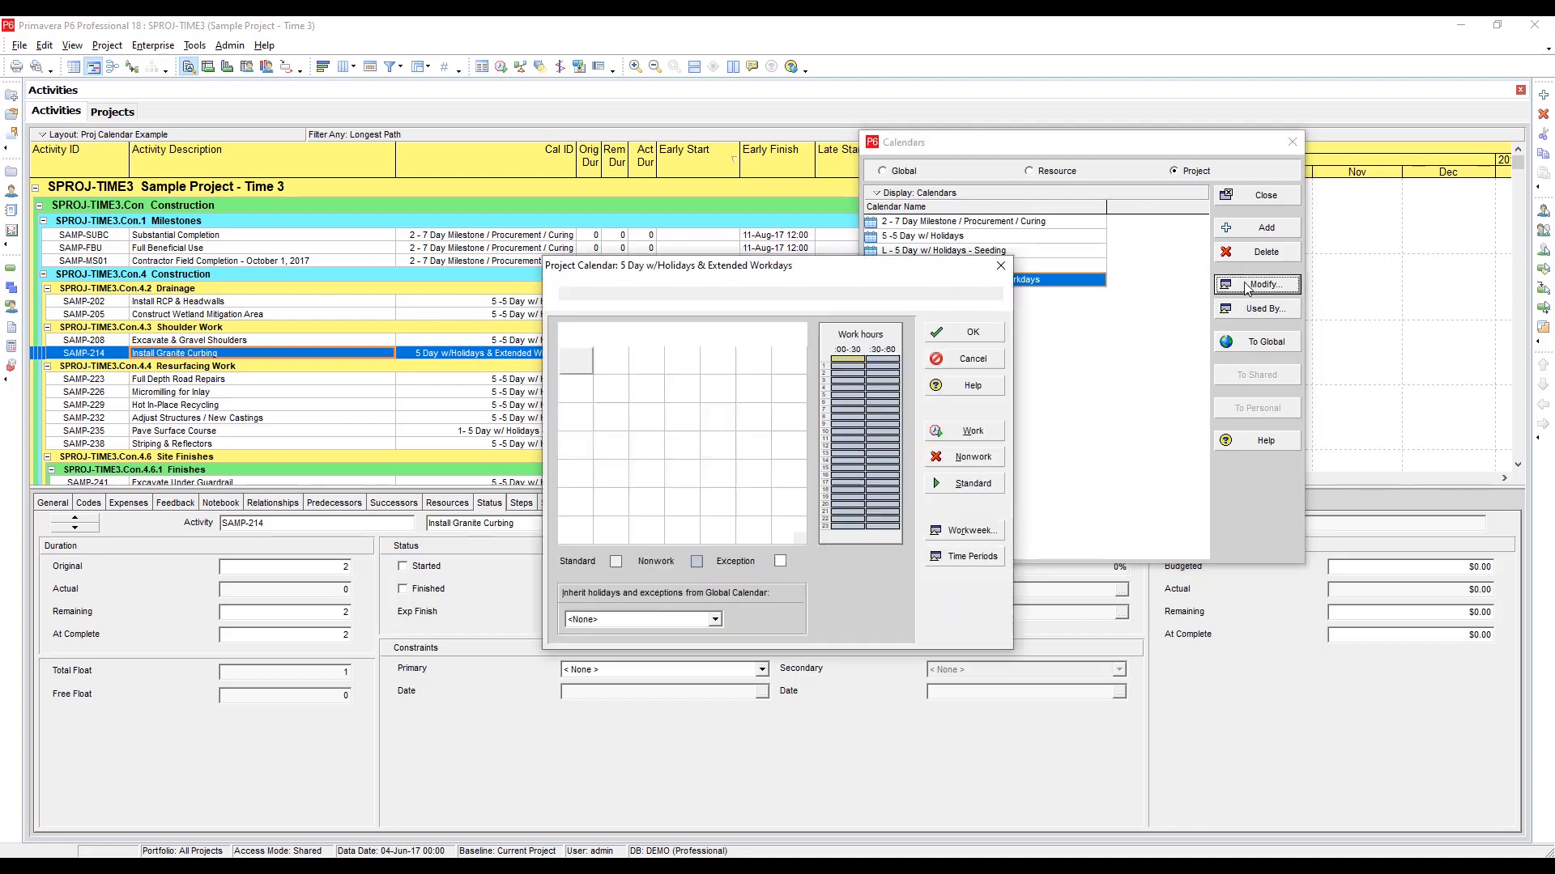
left_click(1257, 285)
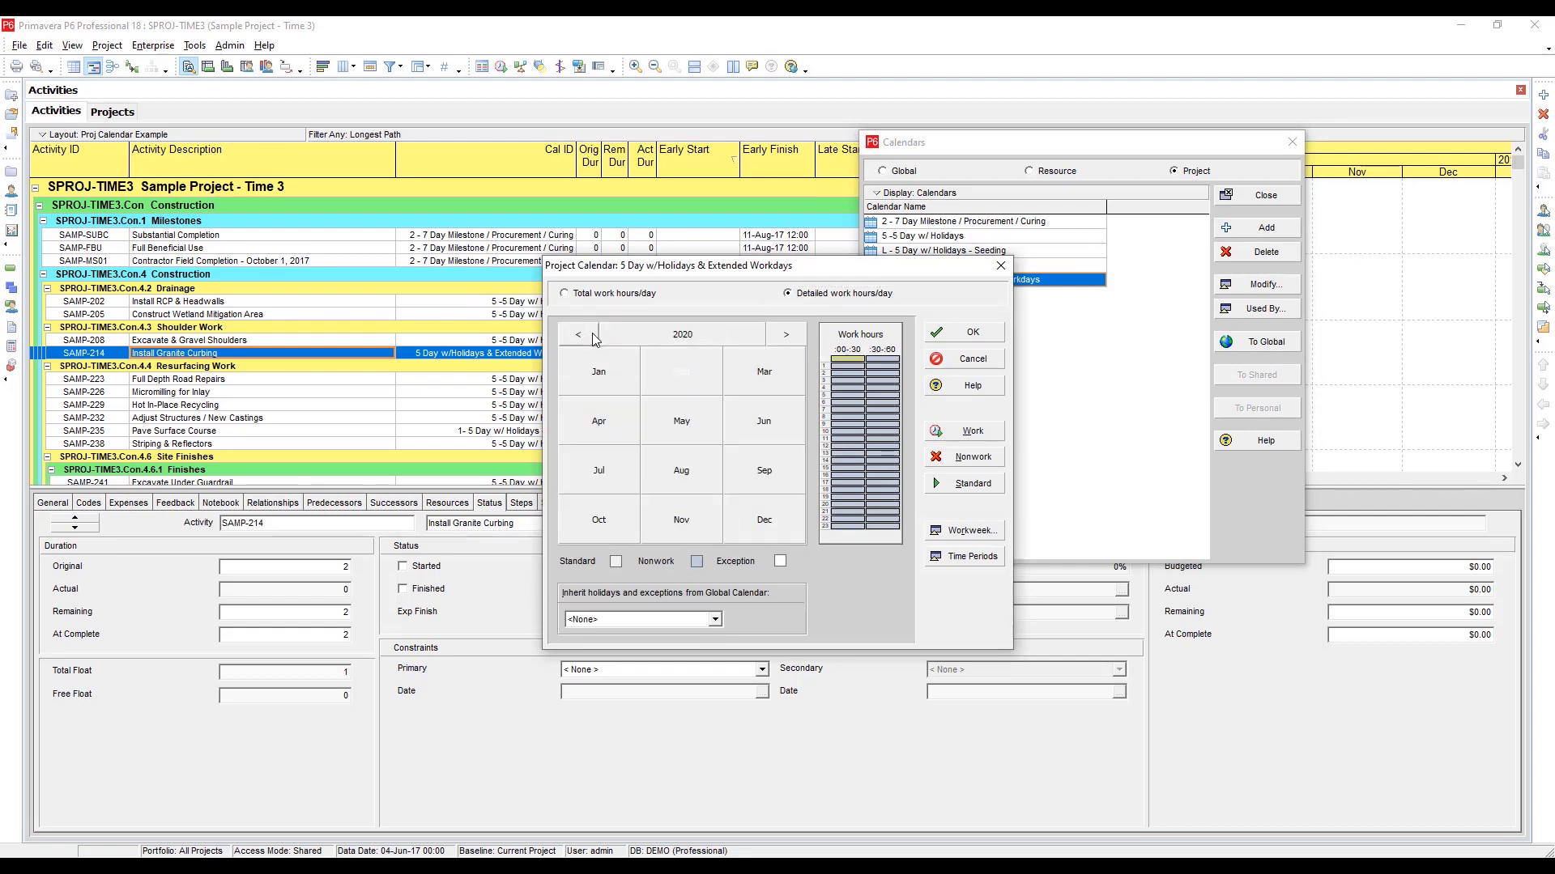
left_click(578, 334)
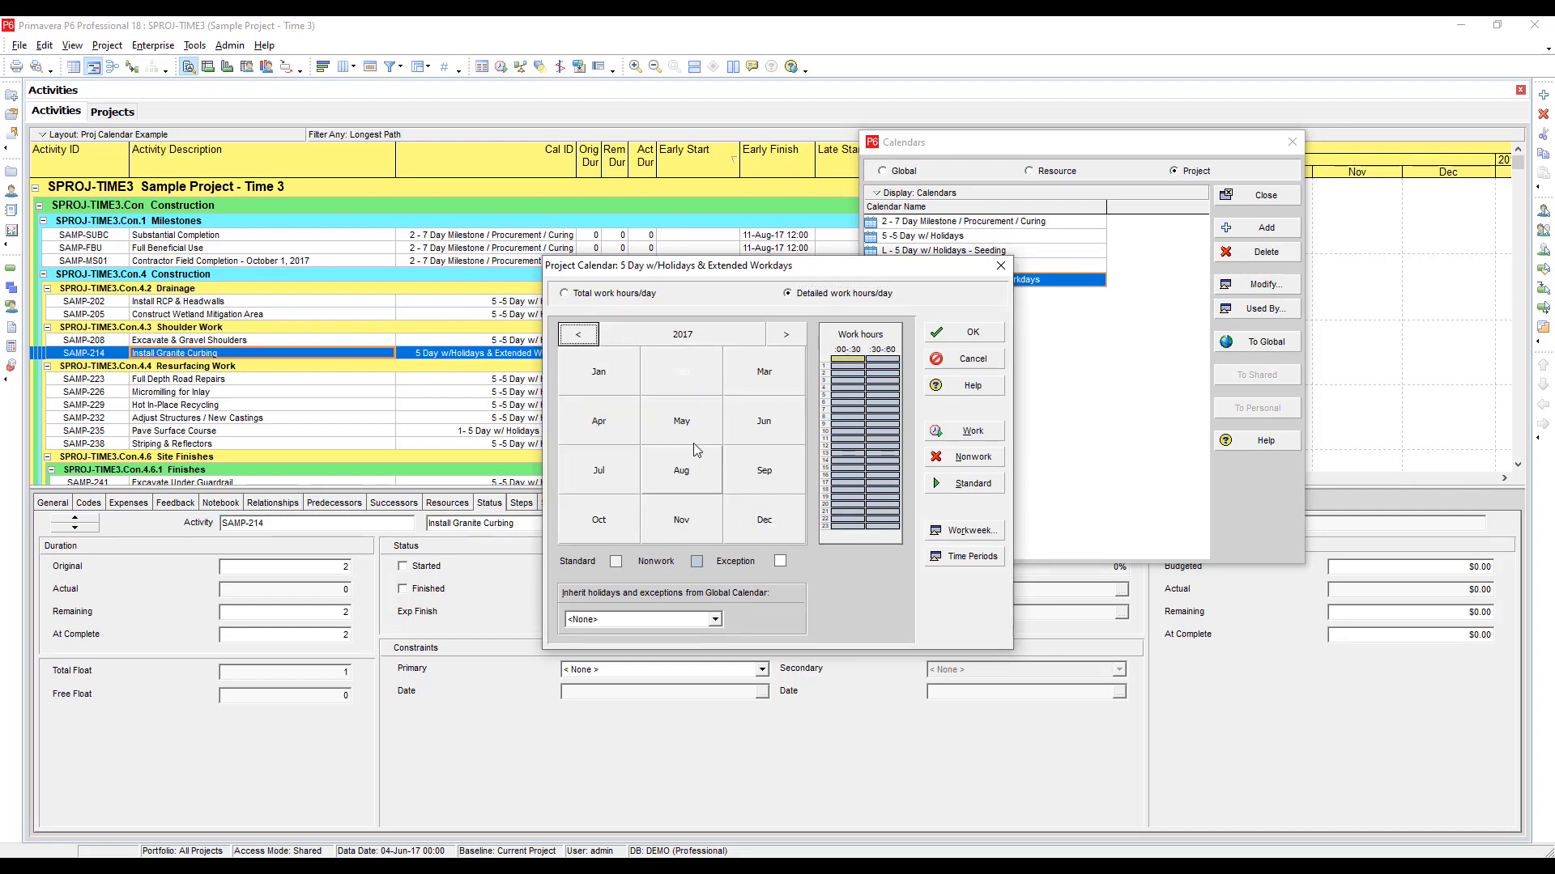
left_click(682, 419)
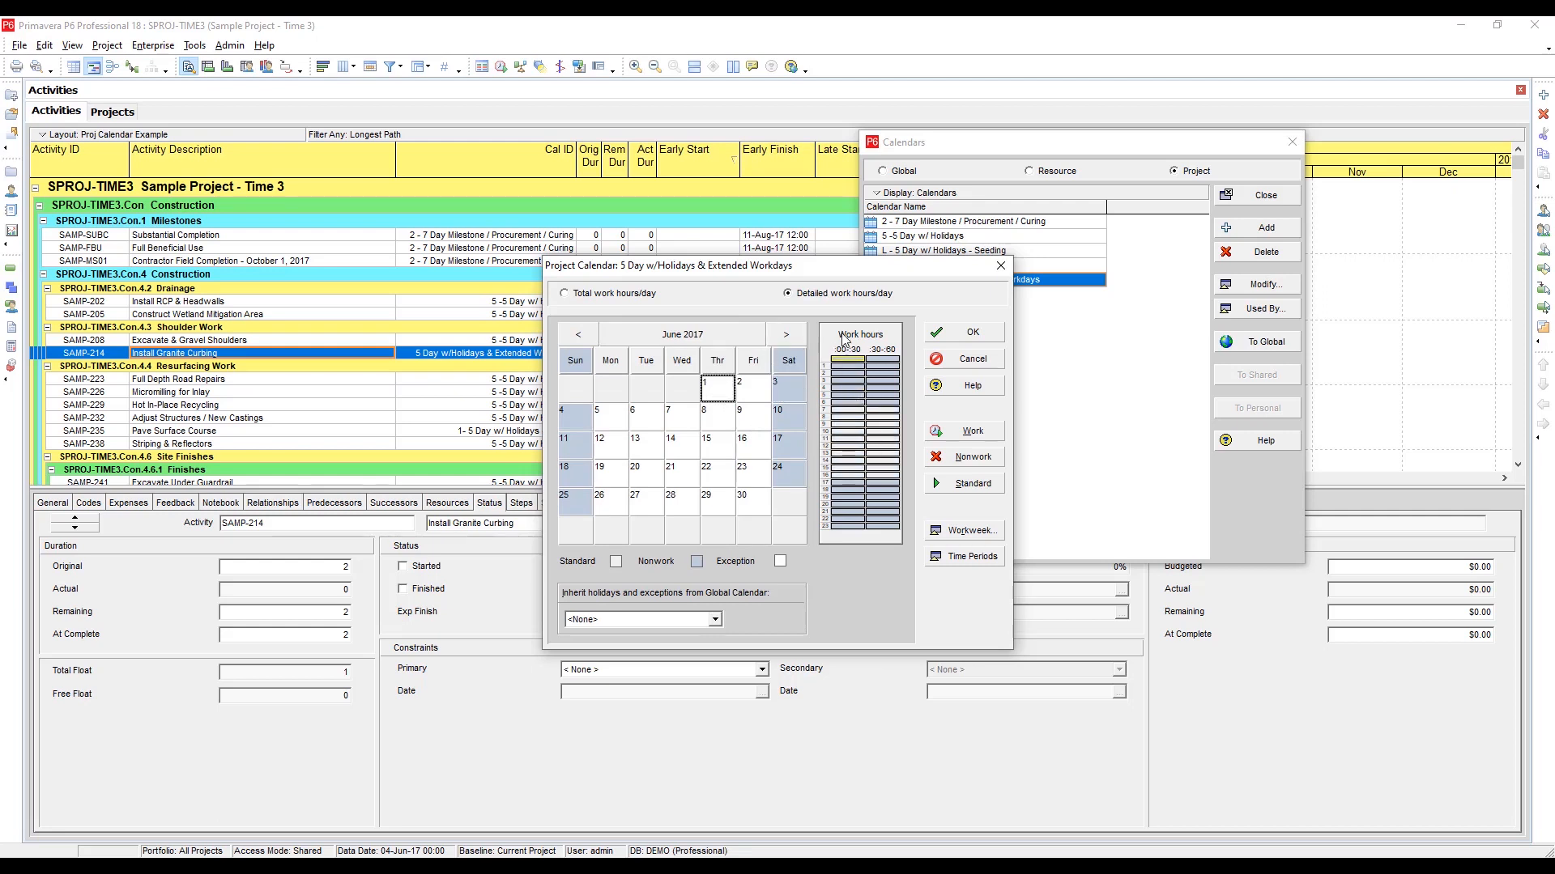
left_click(566, 293)
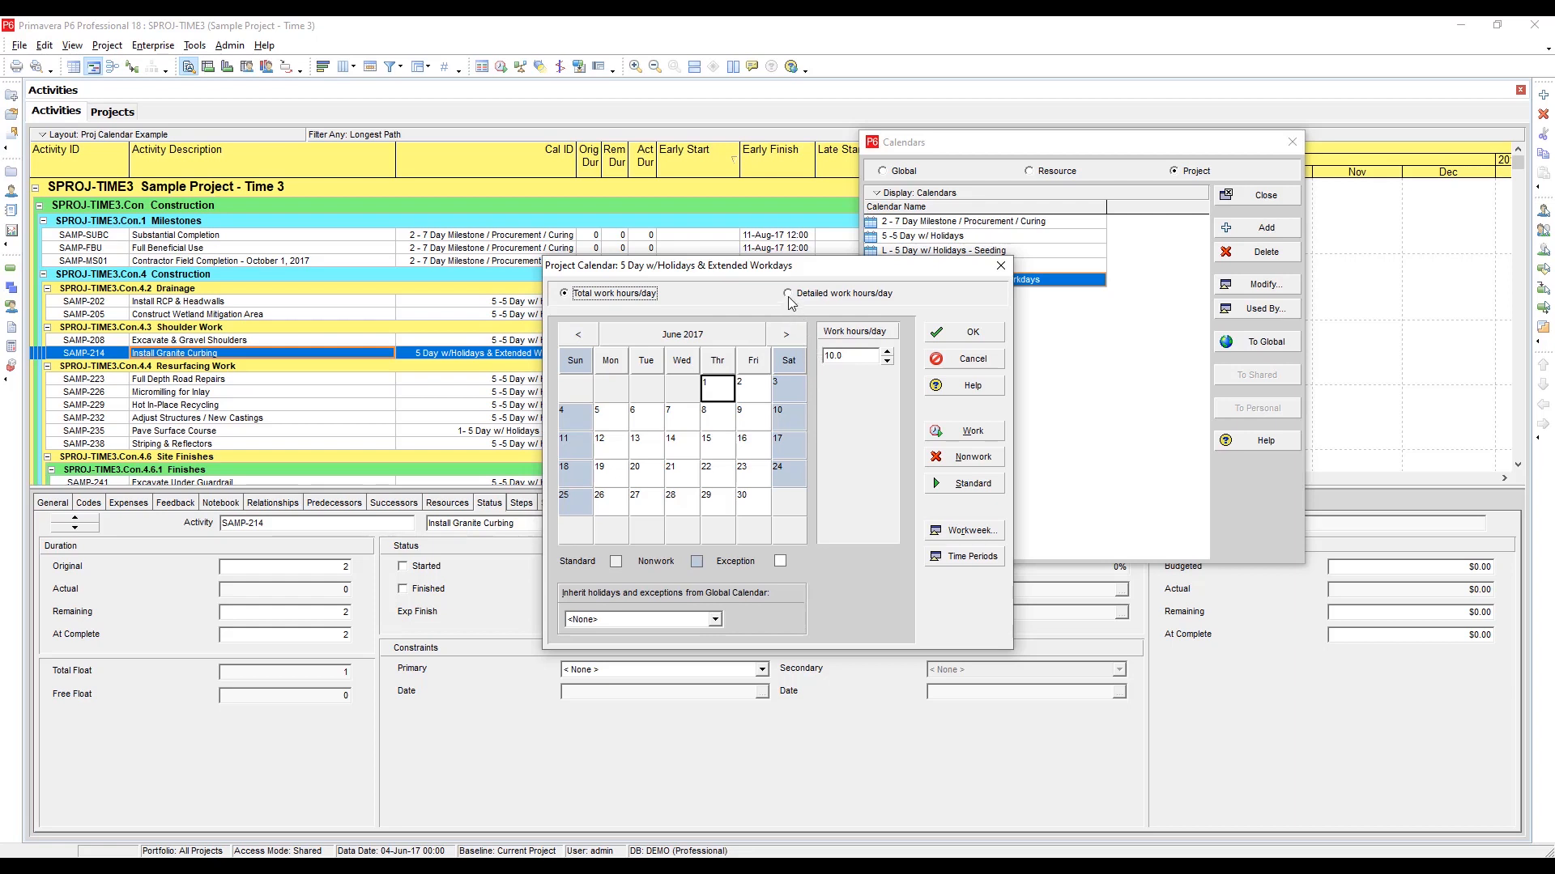
left_click(789, 293)
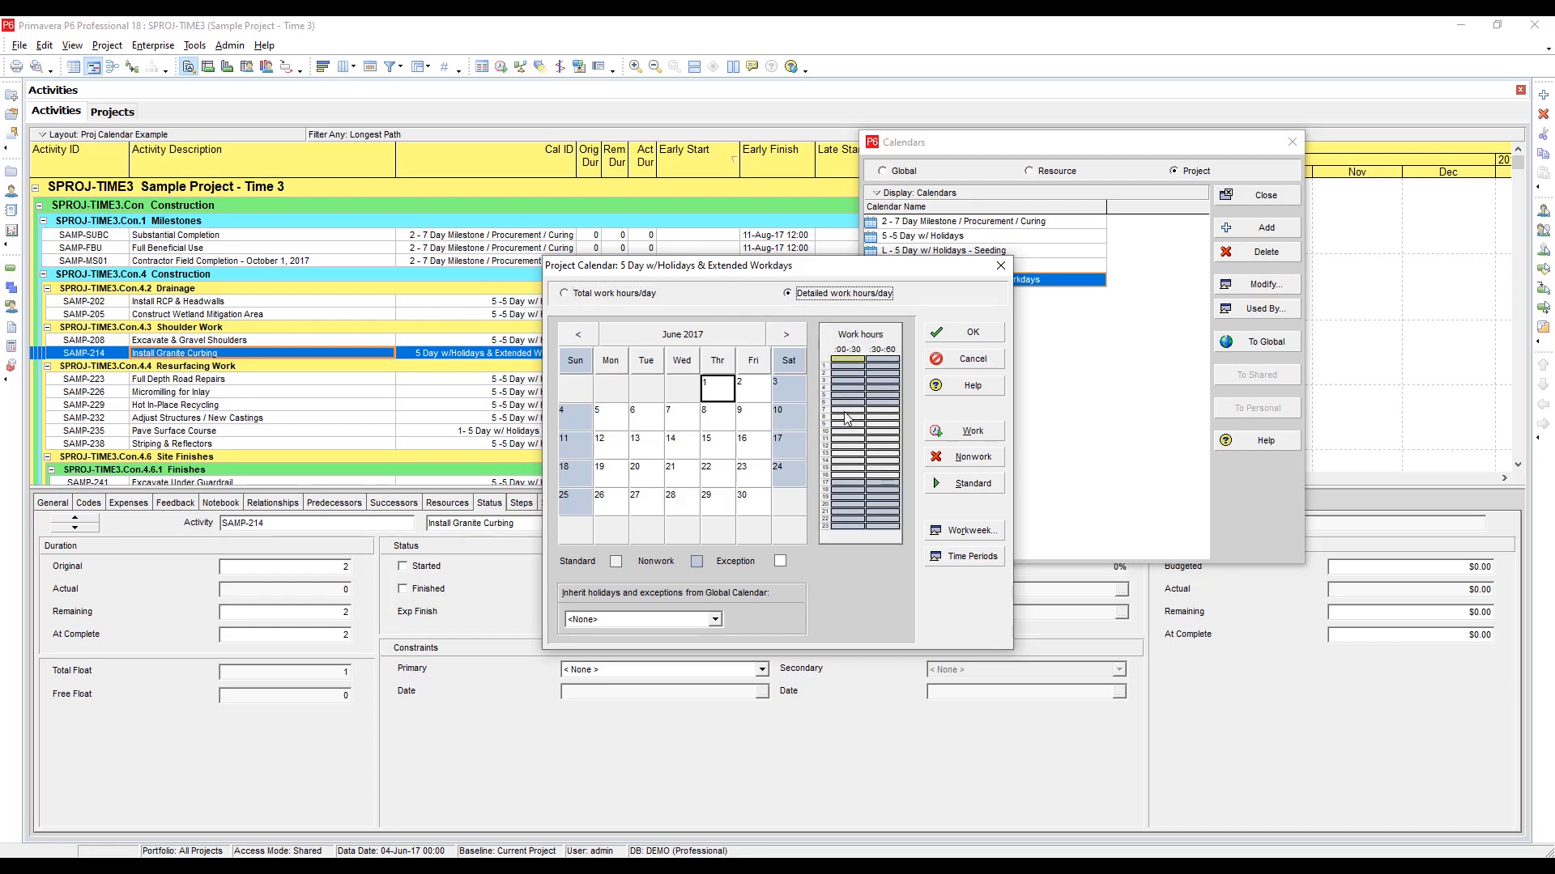
mouse_move(865, 482)
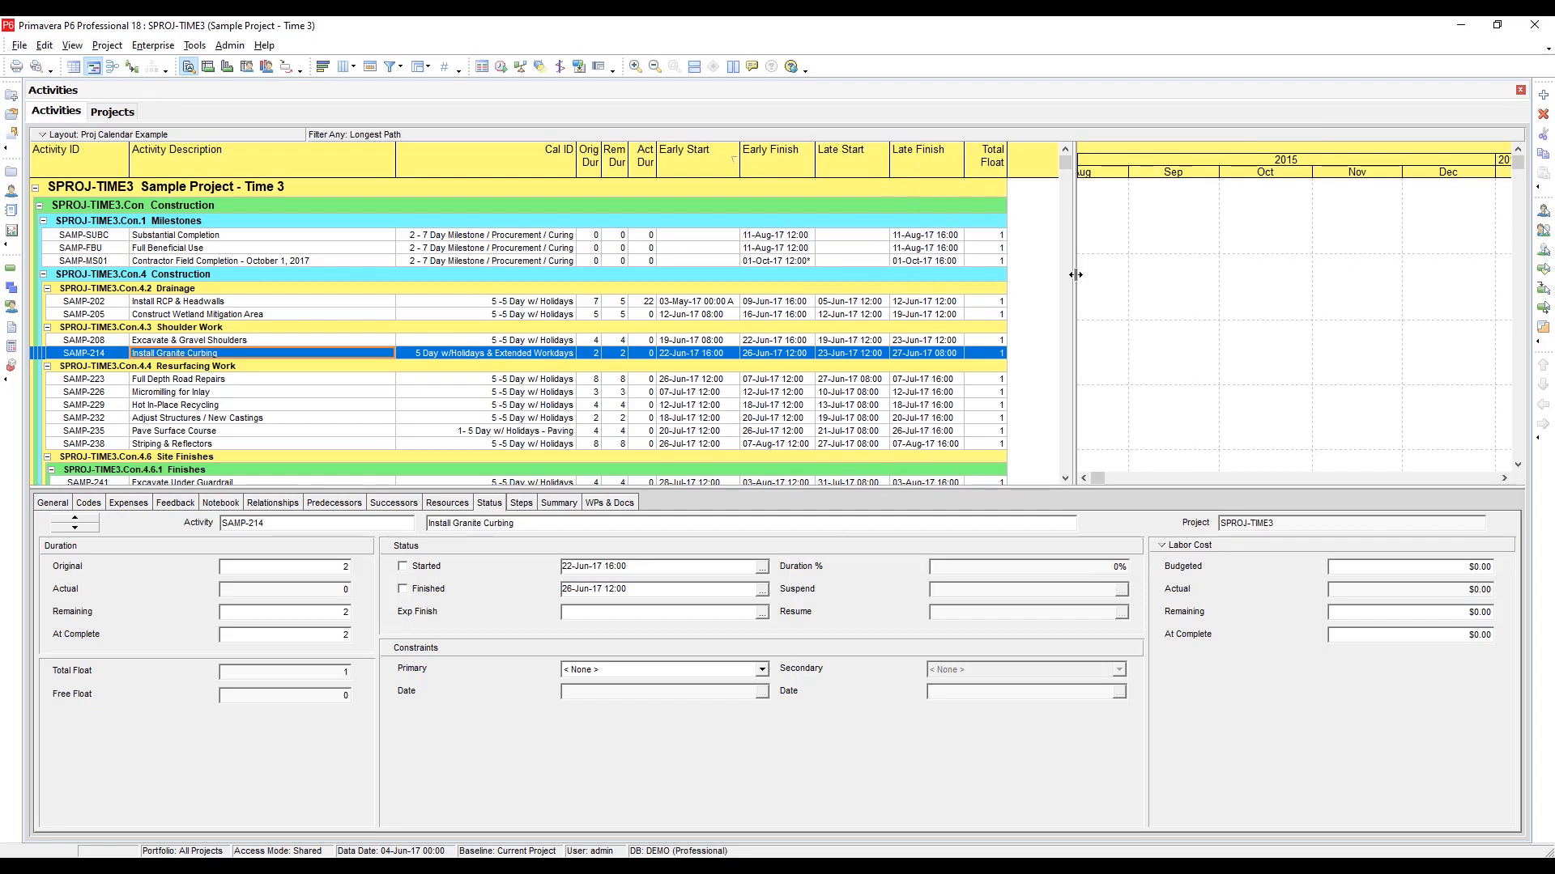
mouse_move(831, 265)
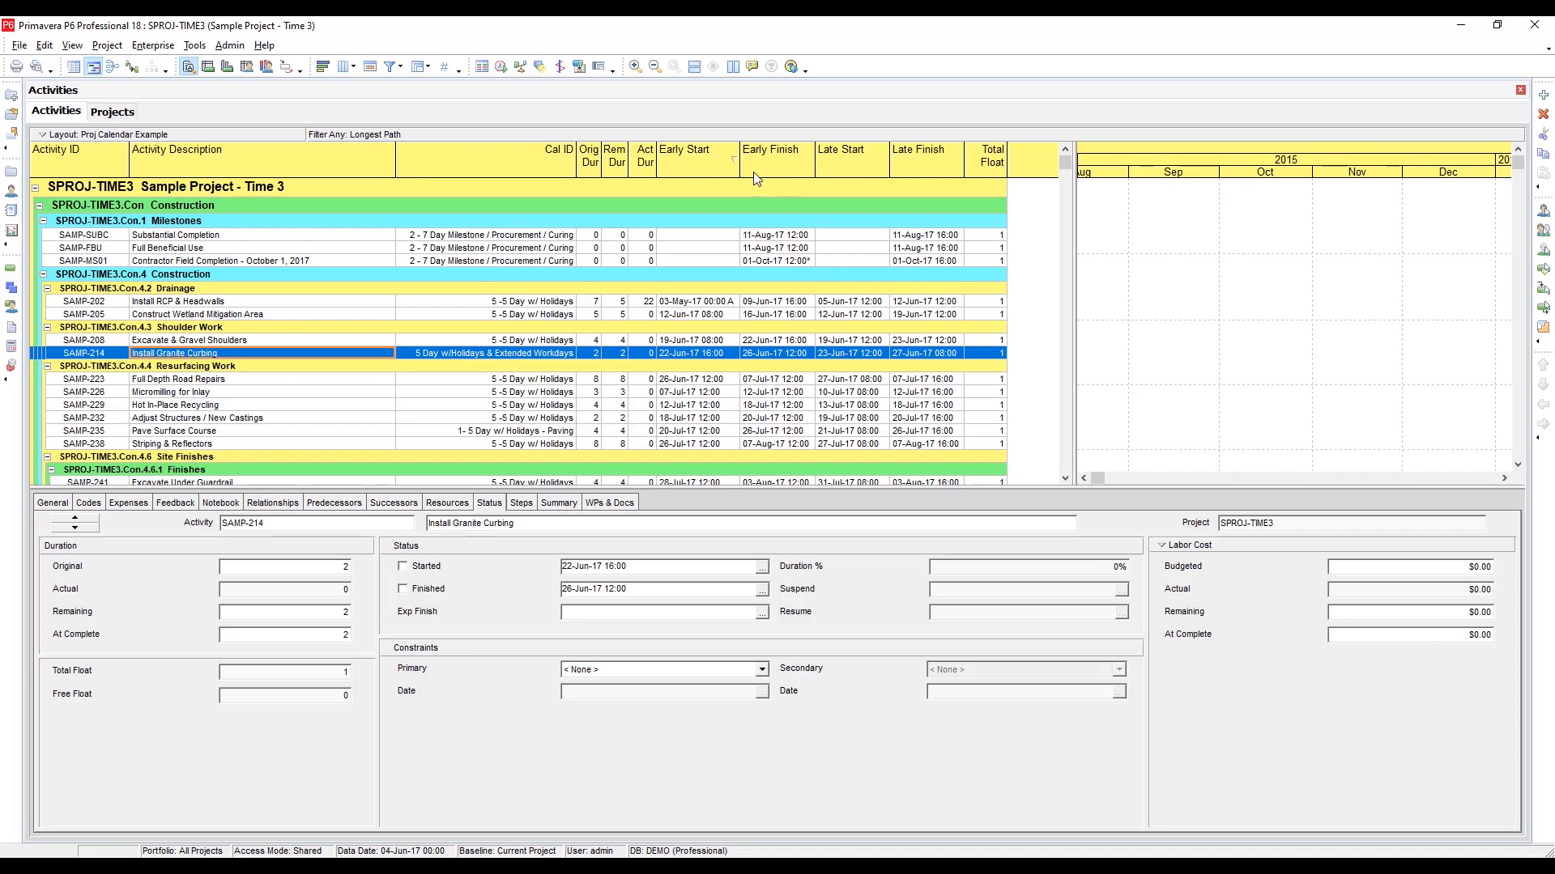
left_click(219, 261)
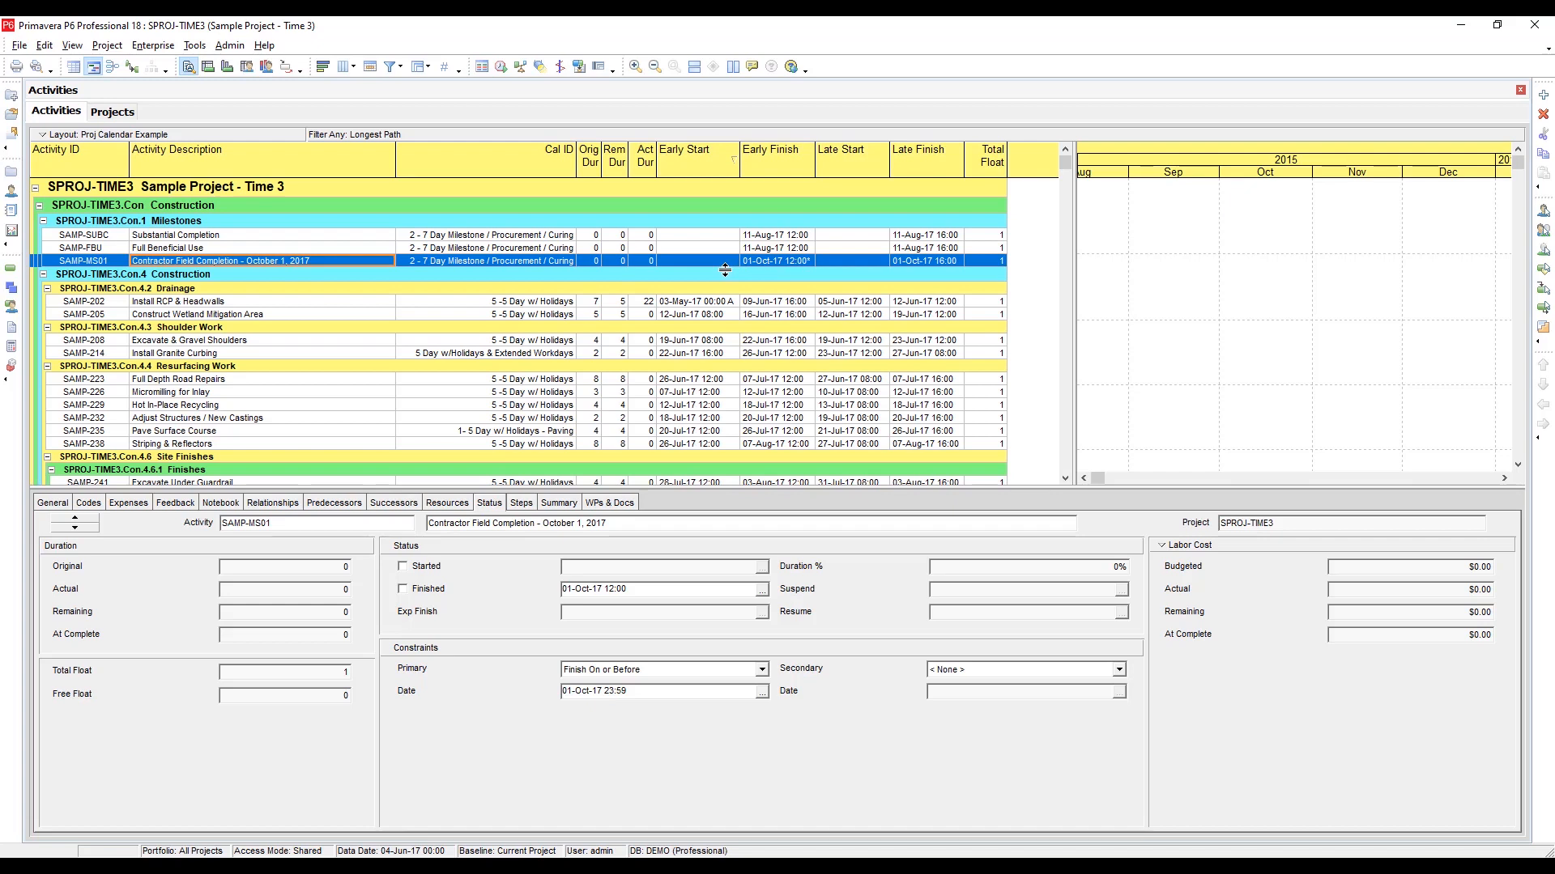
mouse_move(766, 271)
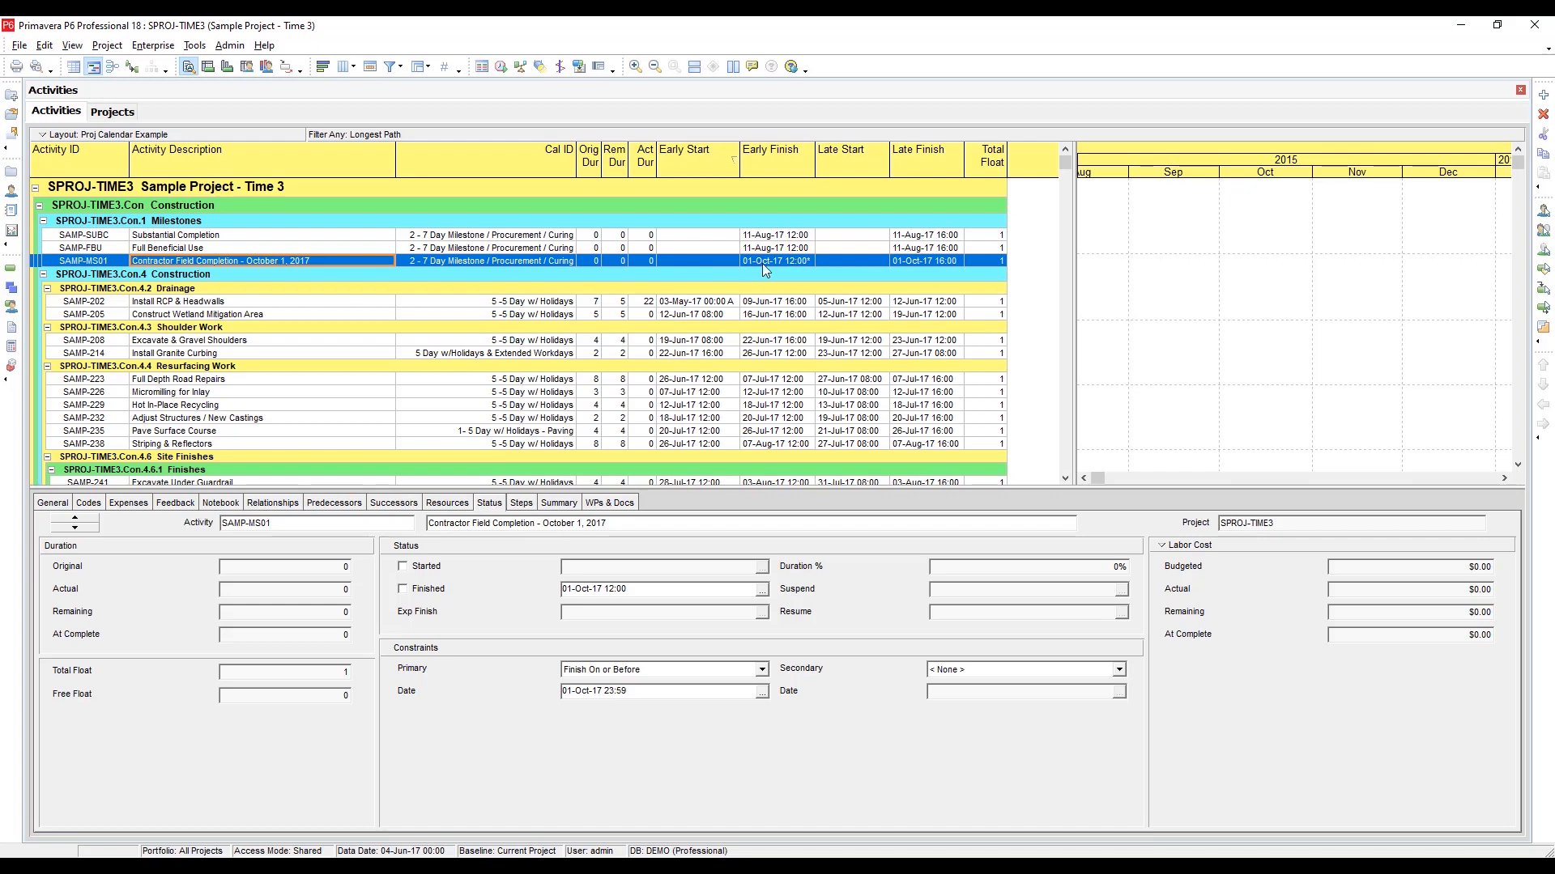